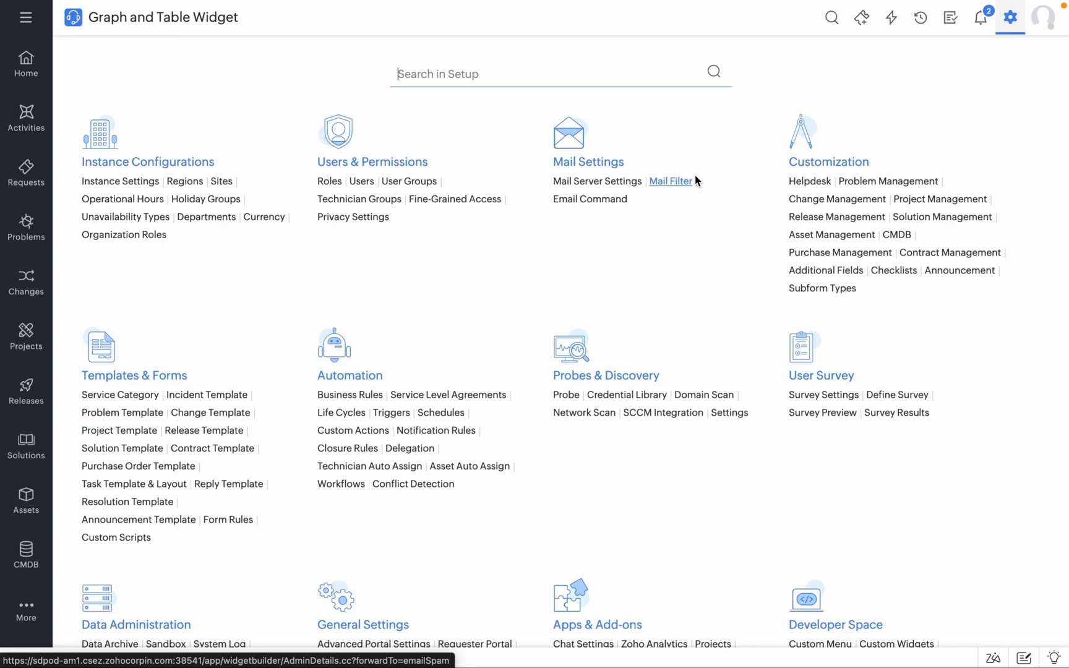
- Return to the Home Activities Dashboard and switch it into edit mode
click(25, 65)
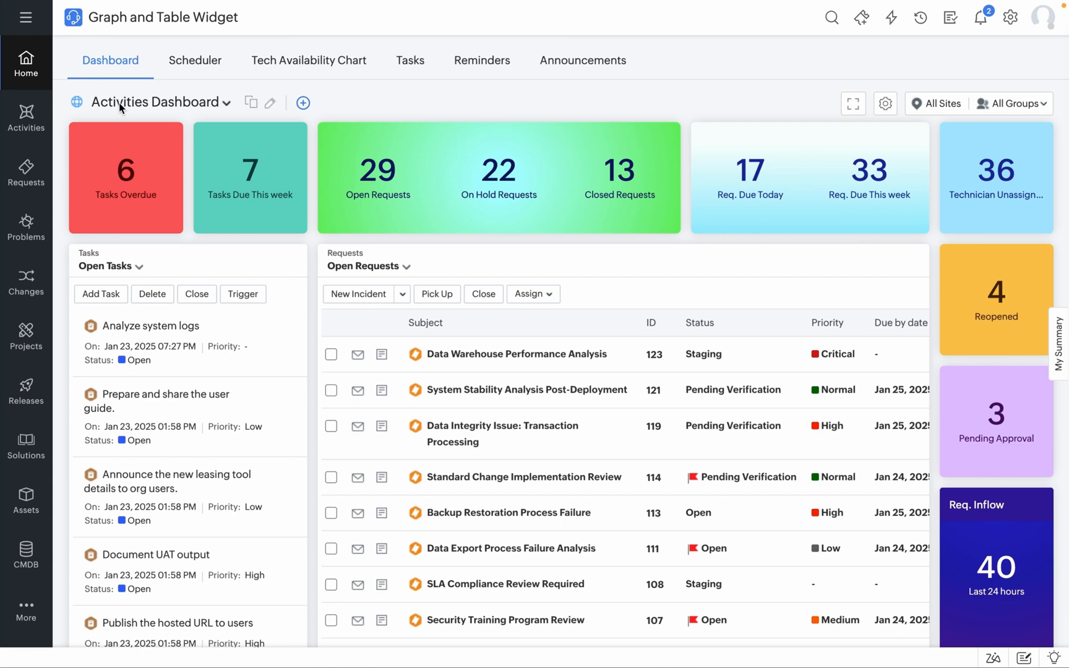
mouse_move(271, 103)
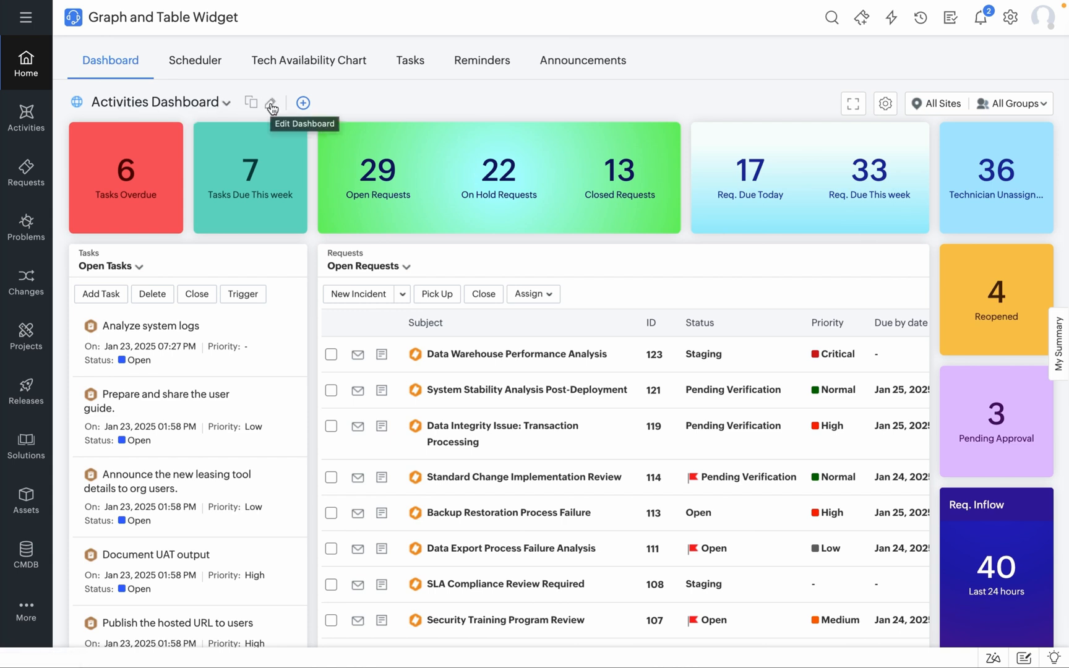
click(271, 103)
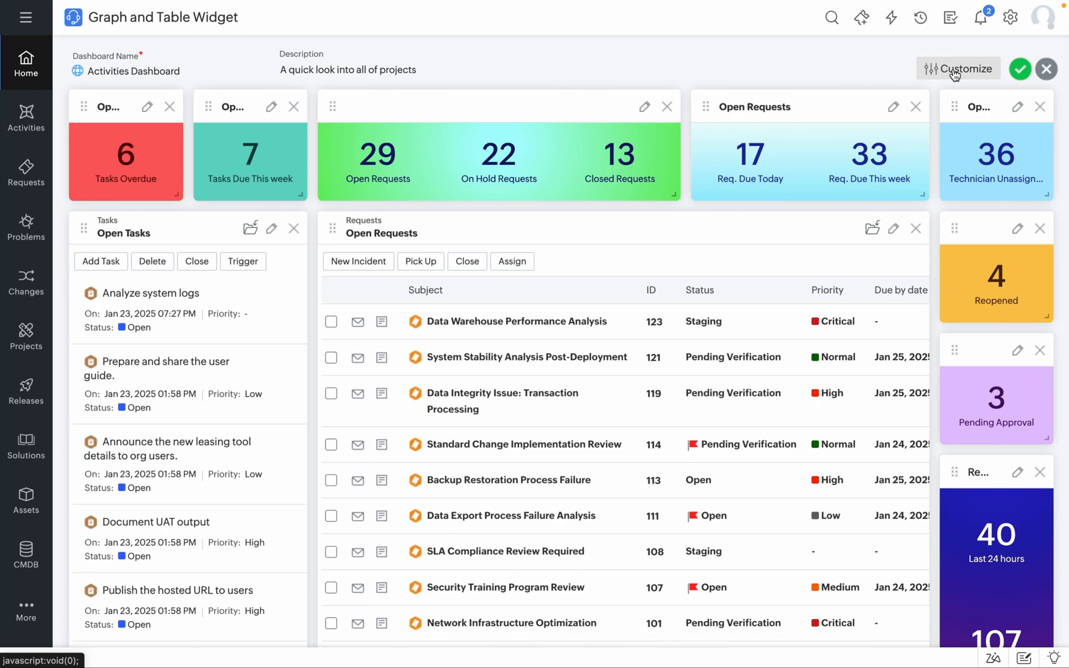
- From the Customize panel's New widget list, begin a blank Table Widget on the Requests module
click(958, 68)
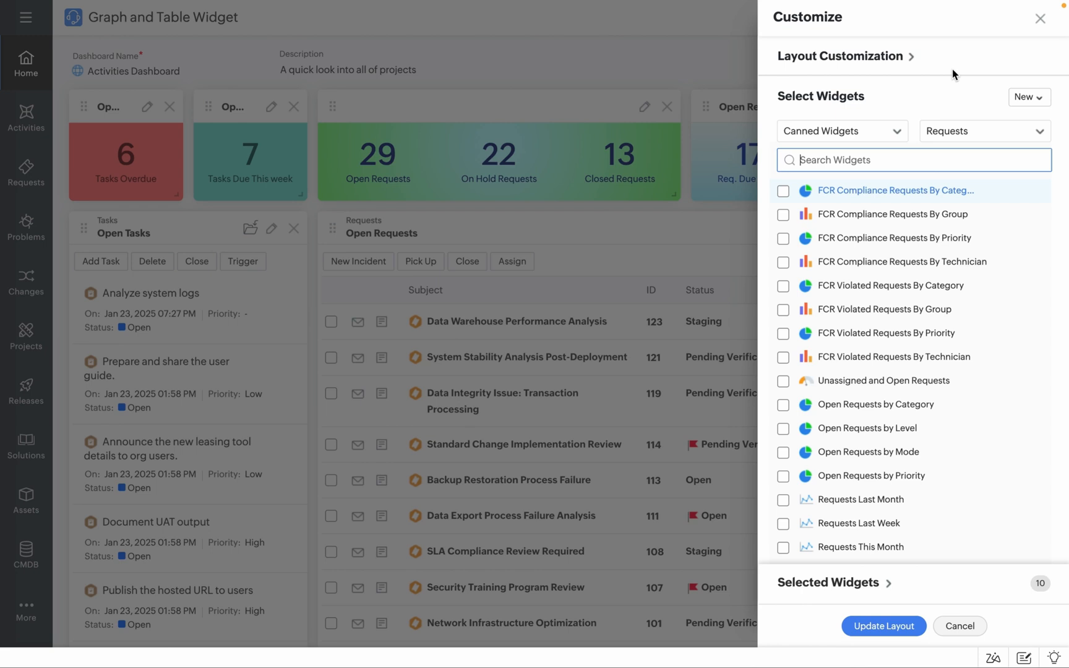
click(1028, 96)
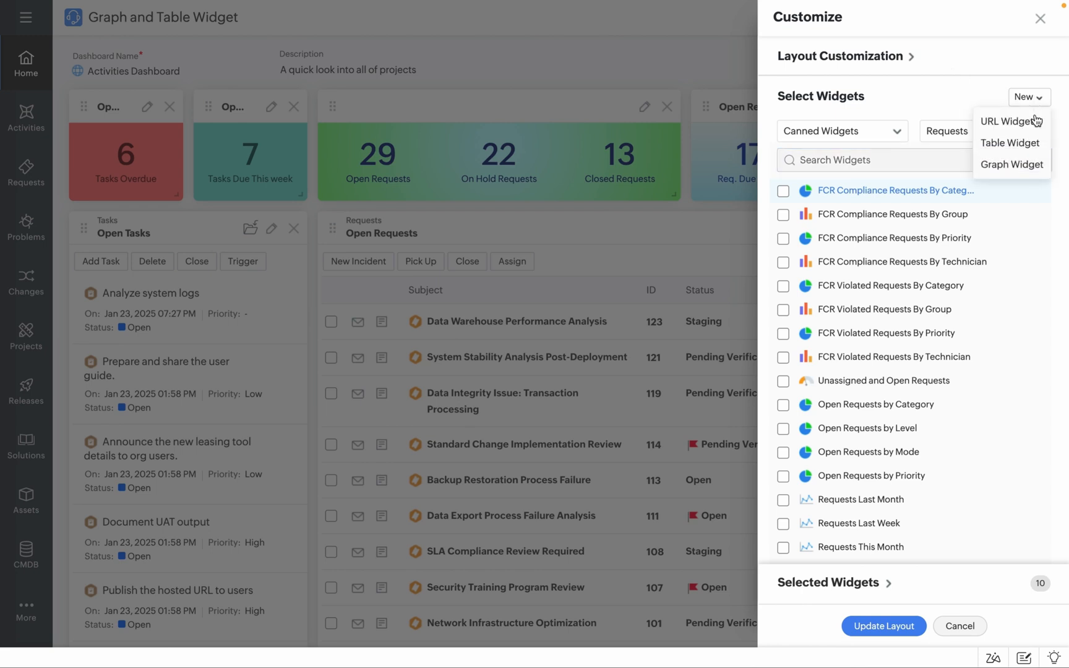
click(1012, 142)
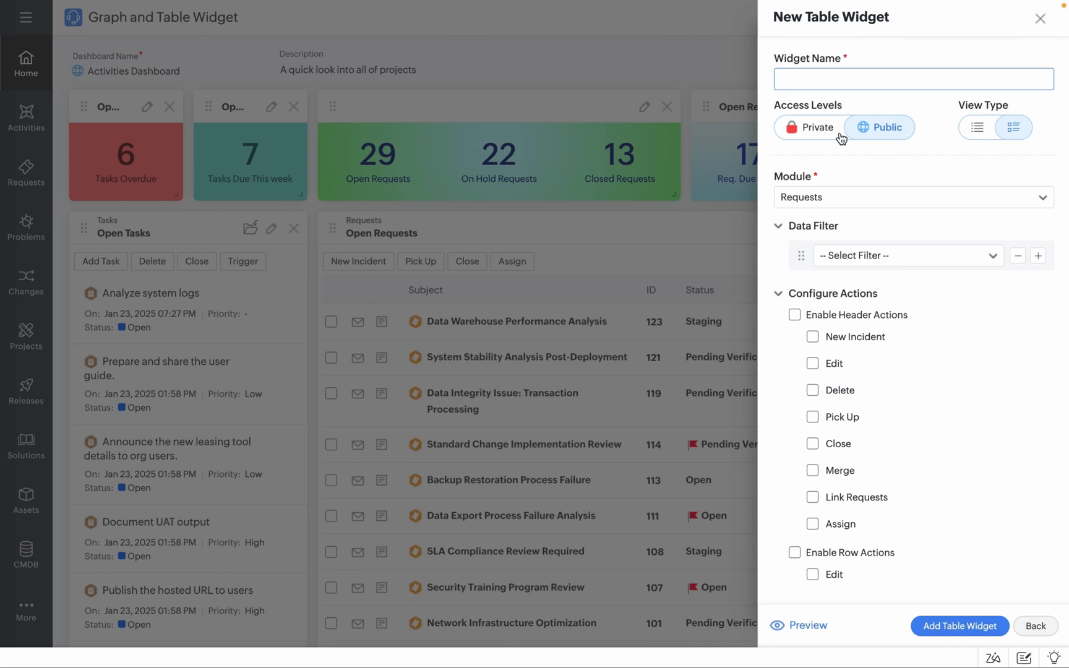
mouse_move(875, 139)
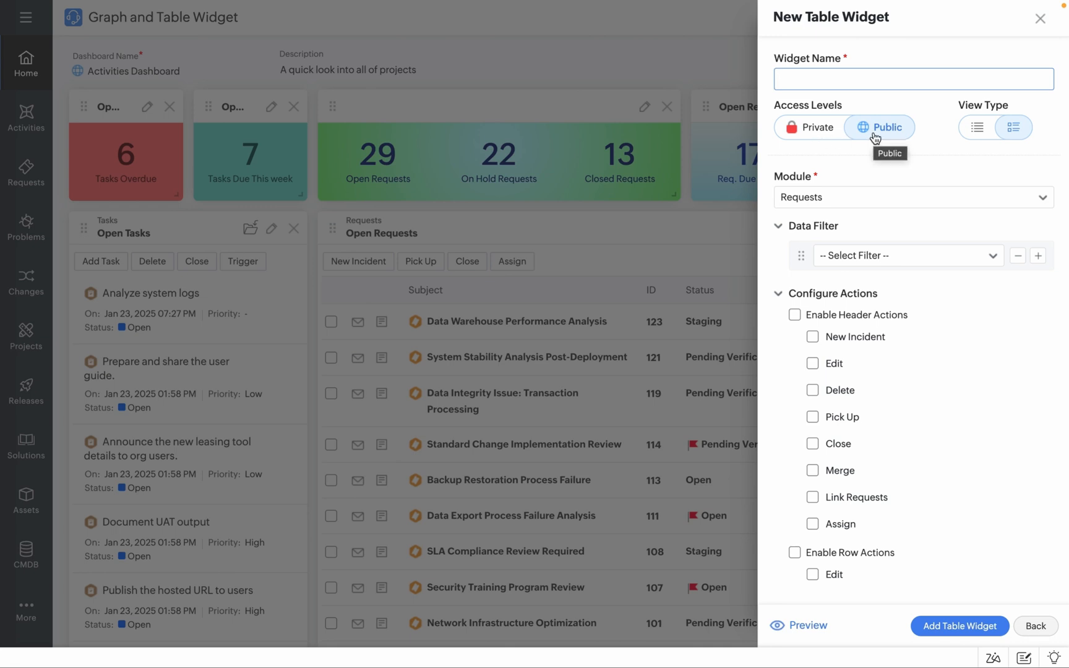
- Make the widget Public, filter it to Requests Created Today, name it 'Requests created today' and preview it
click(912, 197)
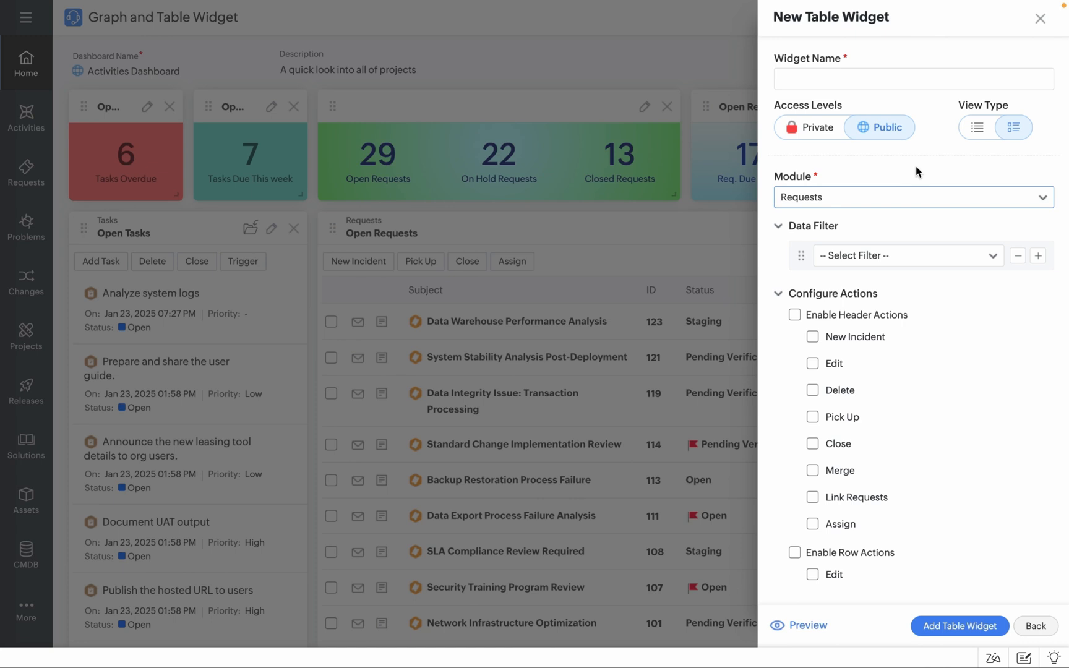
mouse_move(929, 258)
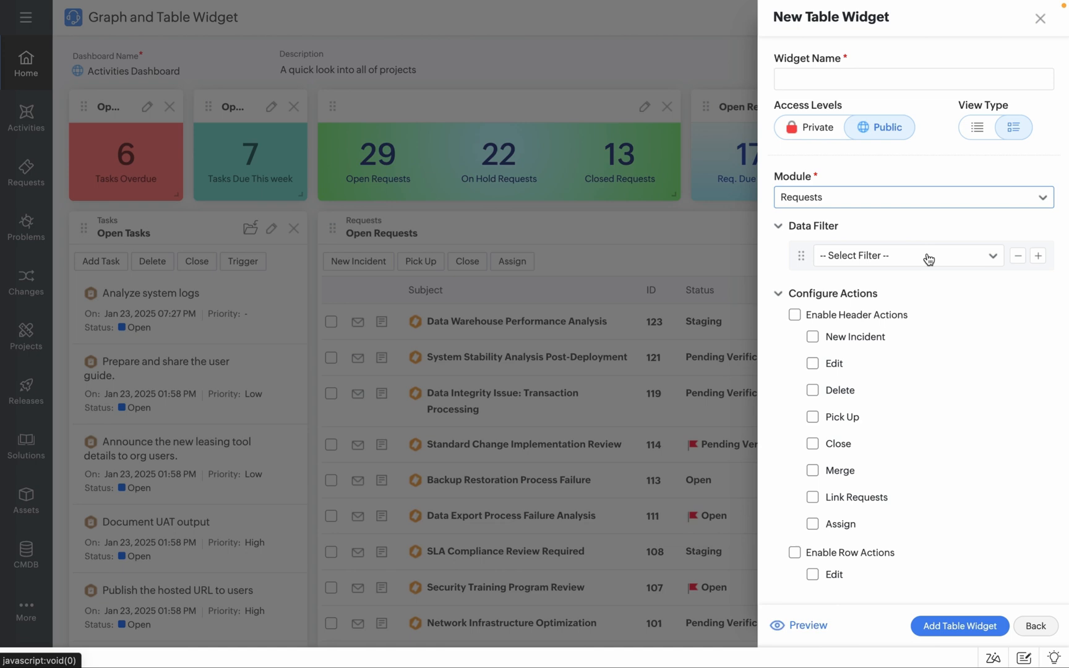
click(912, 78)
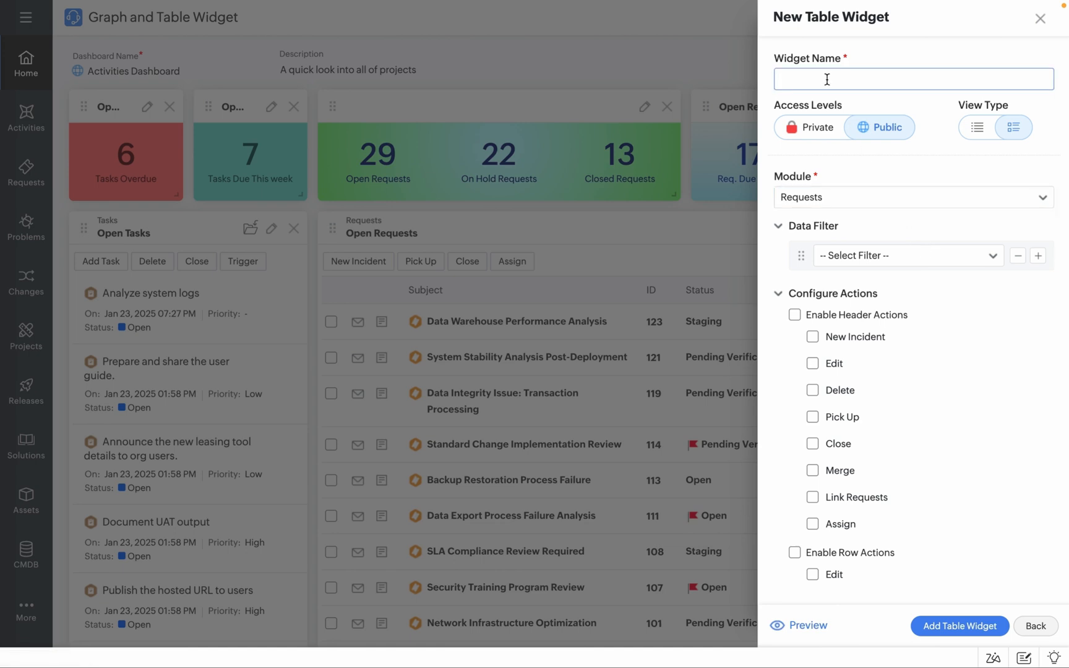
text(Requests created today)
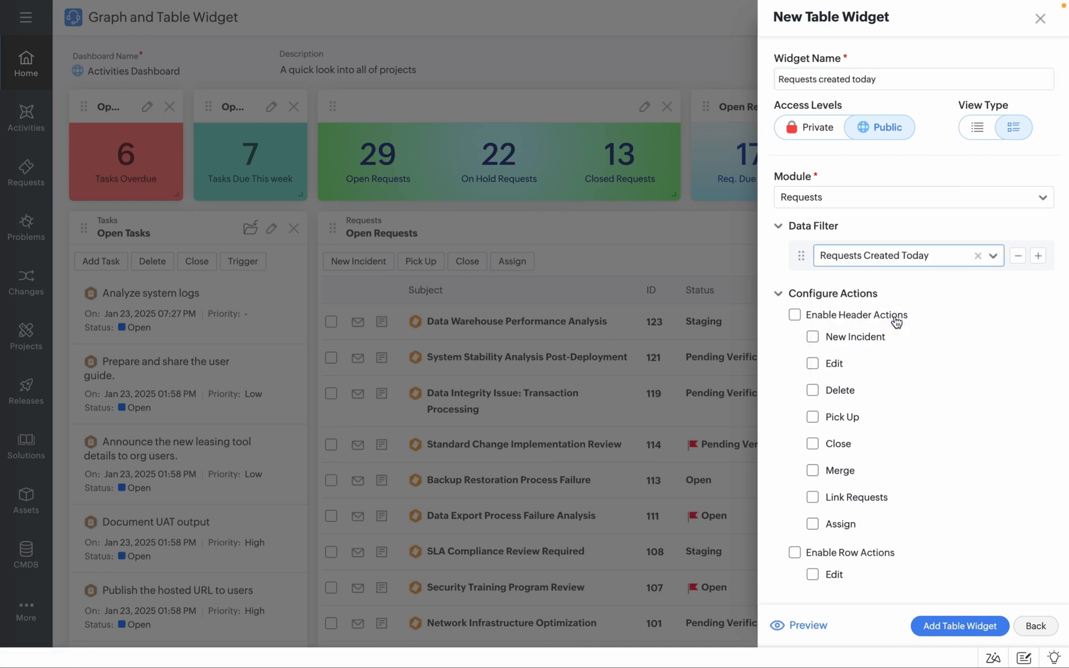
click(807, 625)
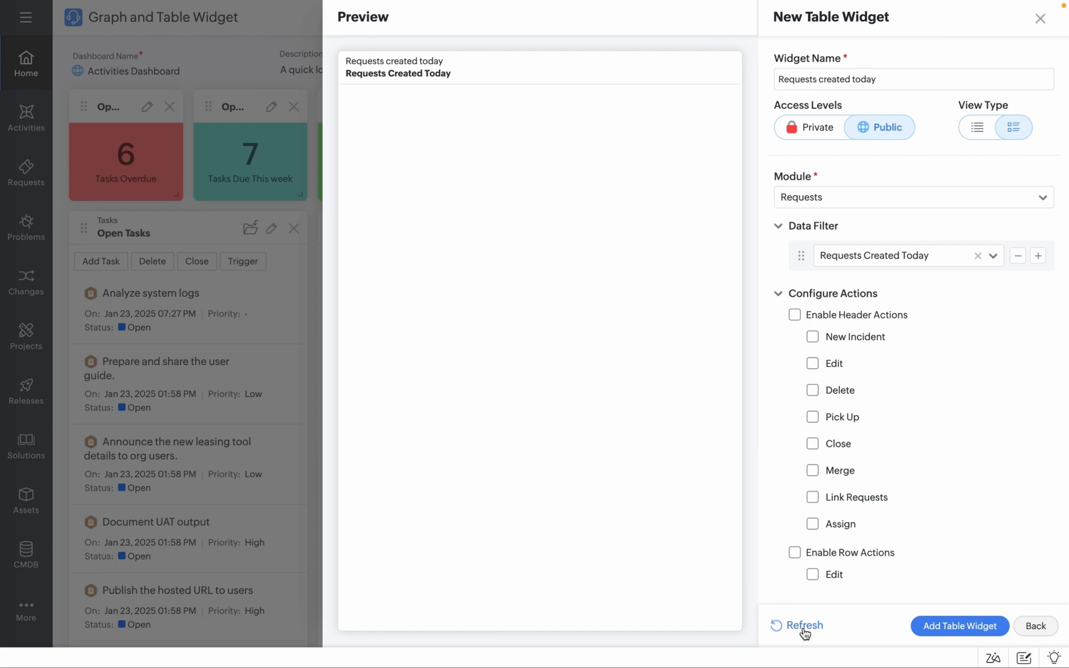
- Refresh the preview and switch the View Type to a column table with ID, Subject and Requester Name
click(797, 625)
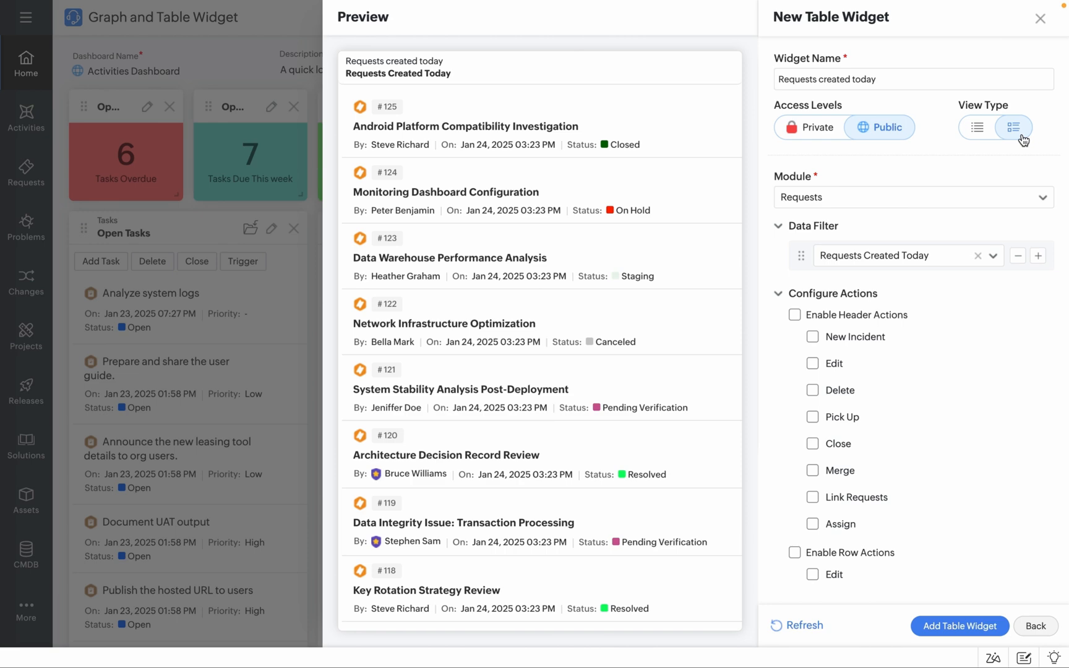
click(977, 127)
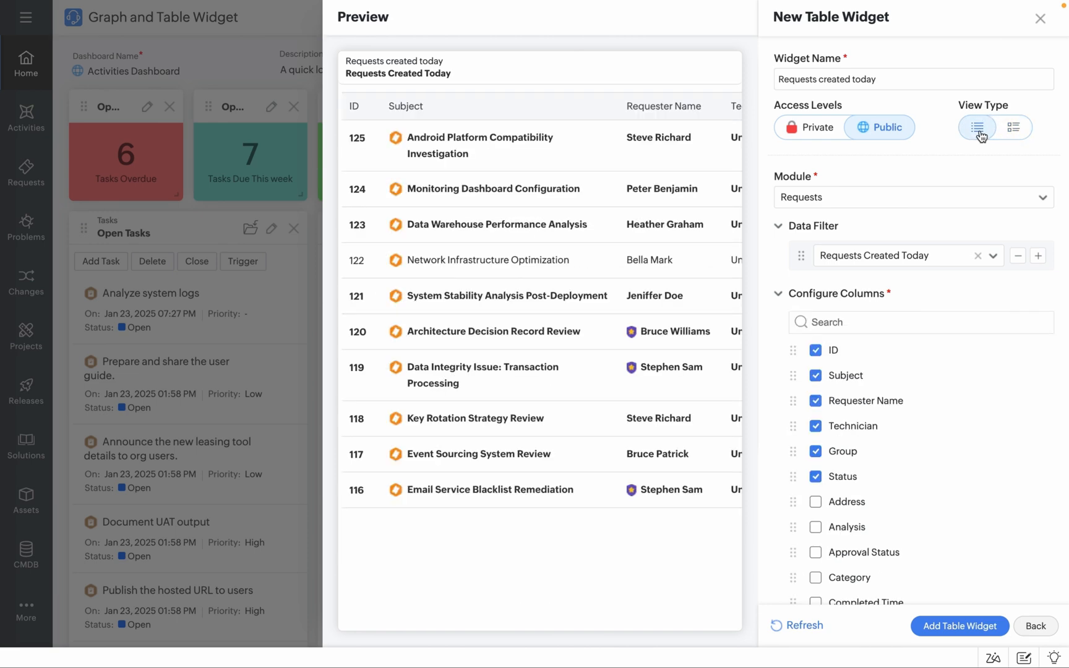
scroll(down, 3)
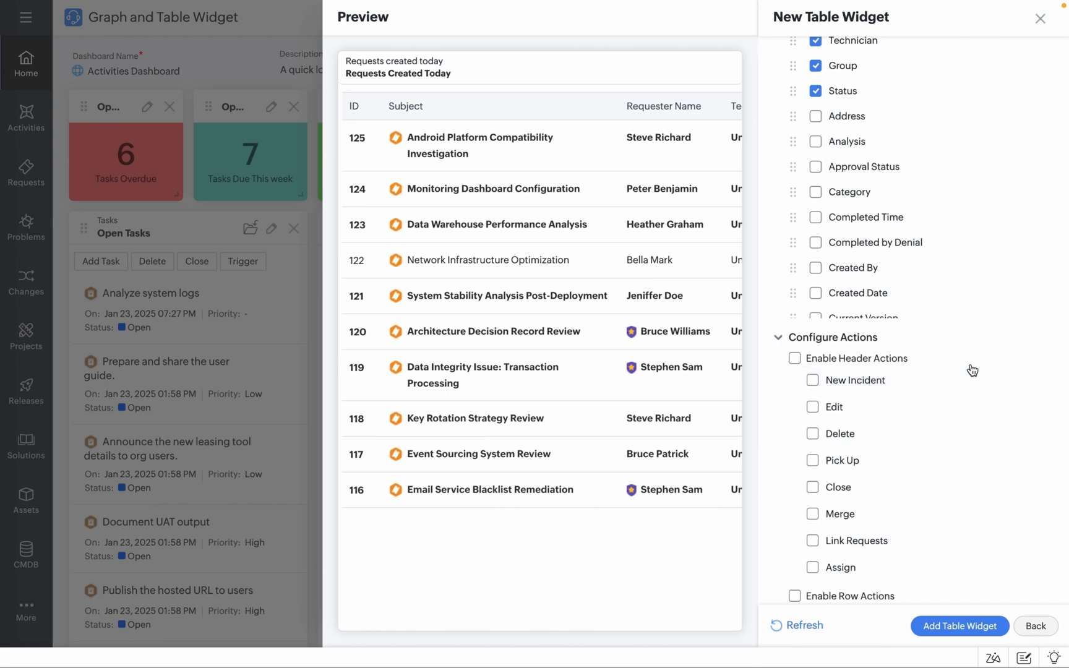
- Enable Header Actions and Row Actions under Configure Actions, then refresh the preview to show the action bar
click(795, 358)
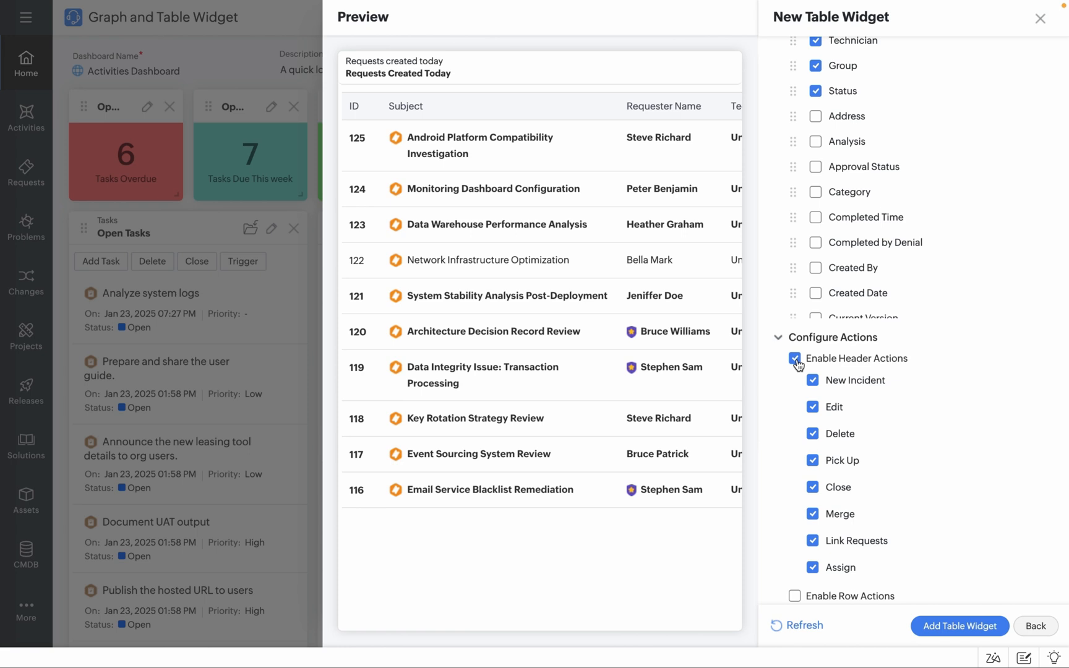
scroll(down, 3)
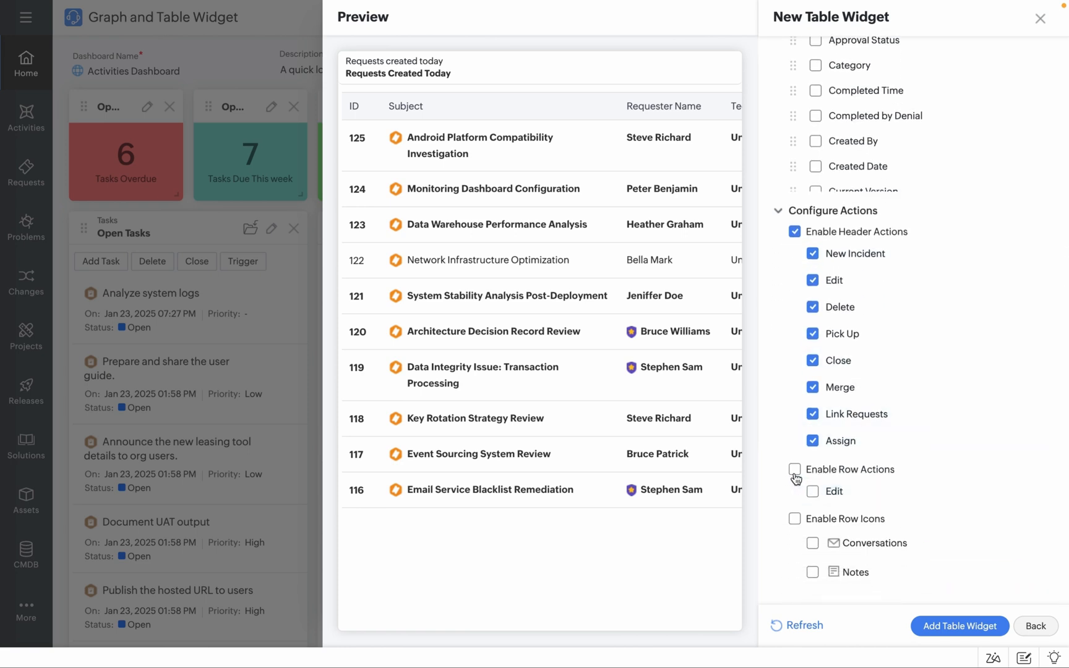
click(795, 469)
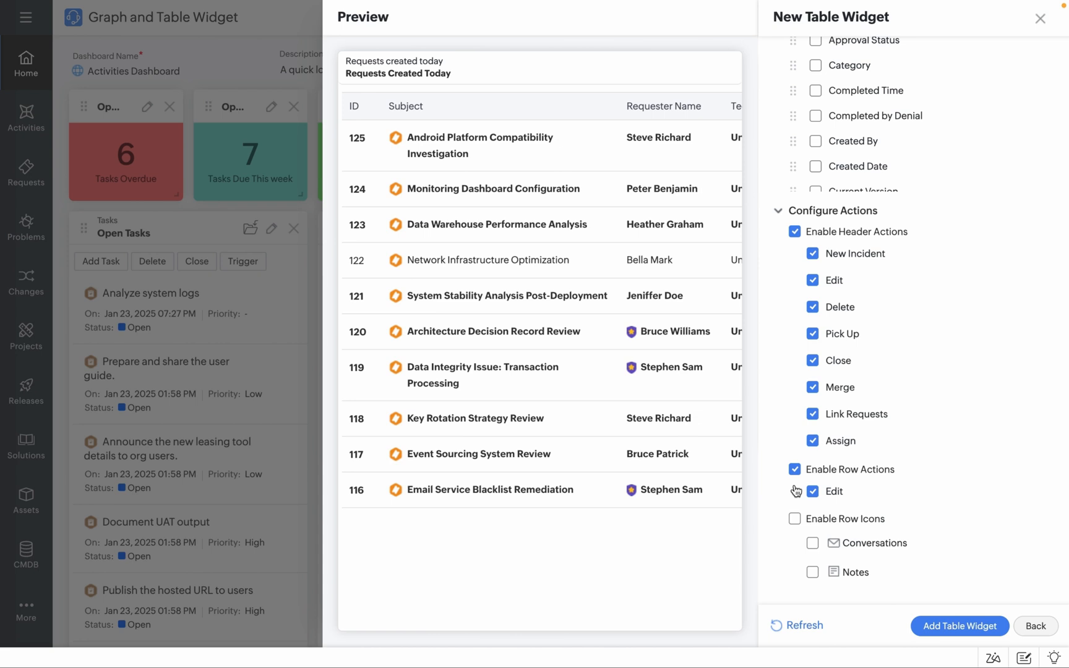
click(805, 626)
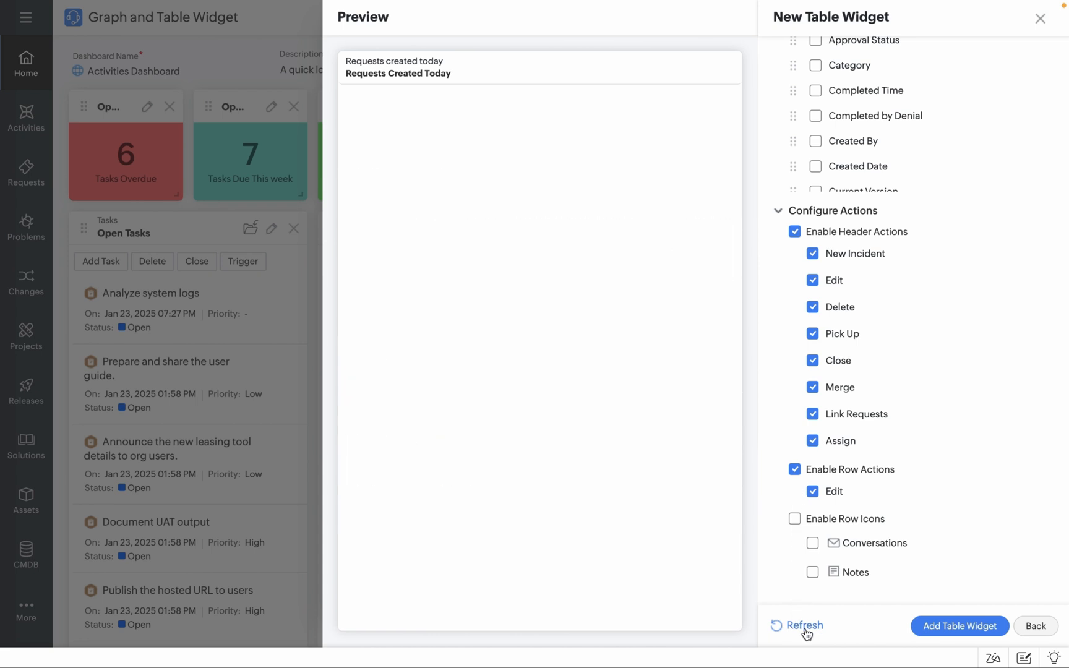
click(797, 625)
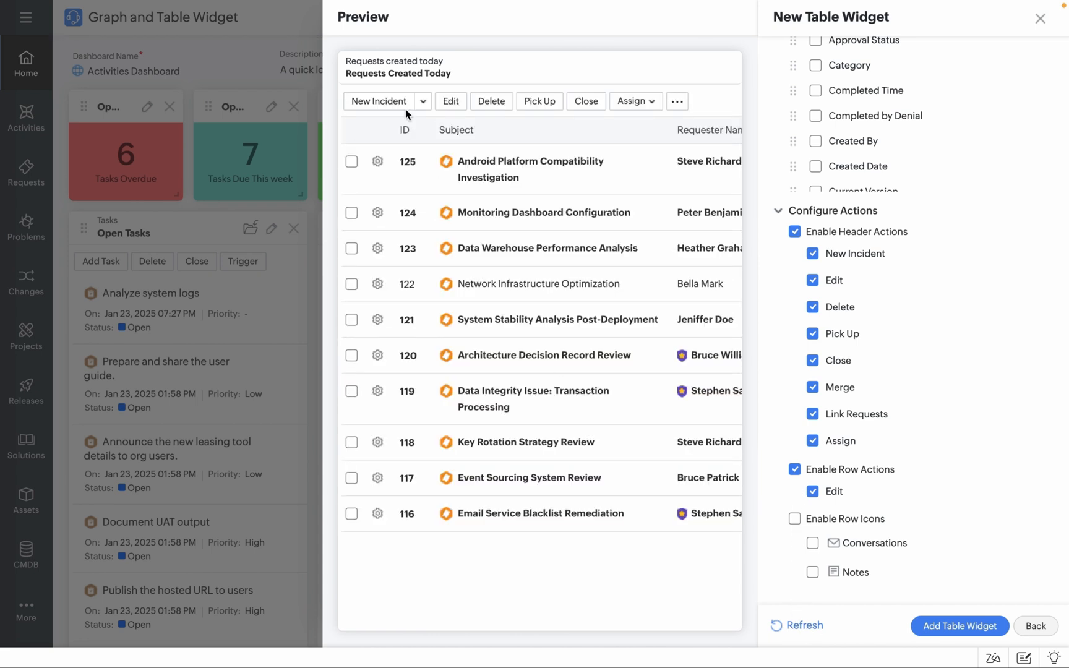
mouse_move(590, 525)
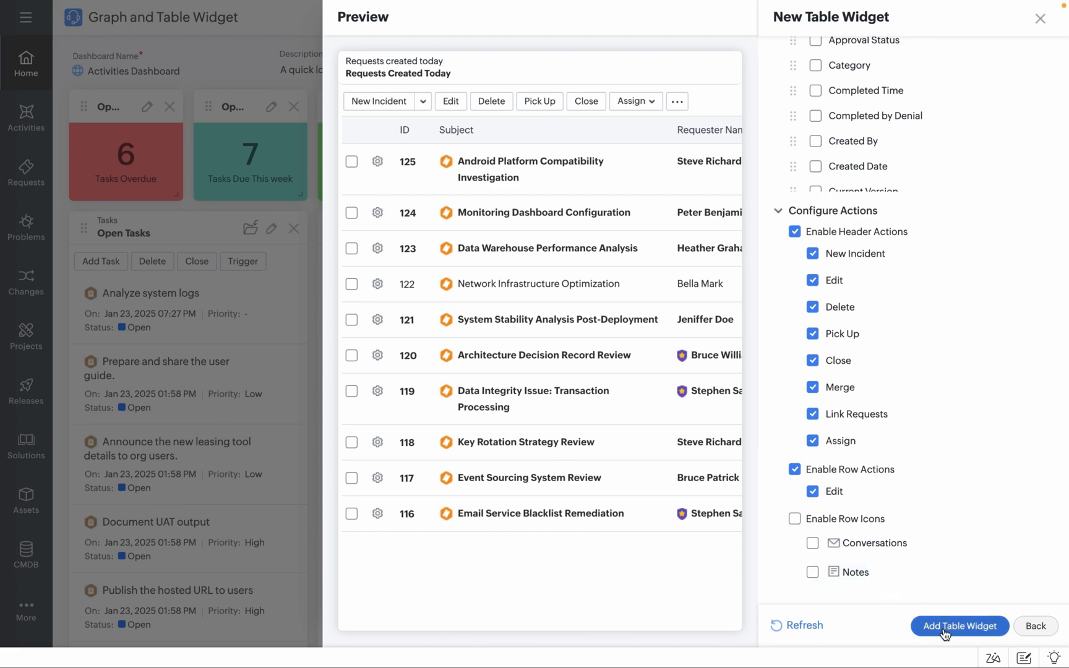
- Add the 'Requests created today' table widget and update the dashboard layout
click(959, 627)
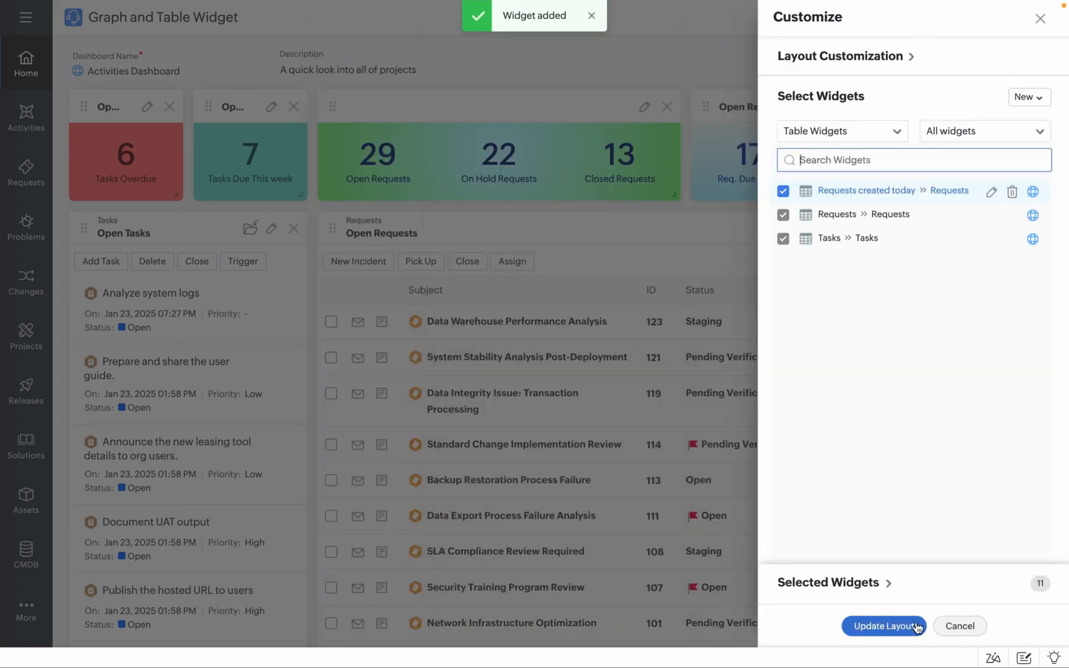
click(884, 627)
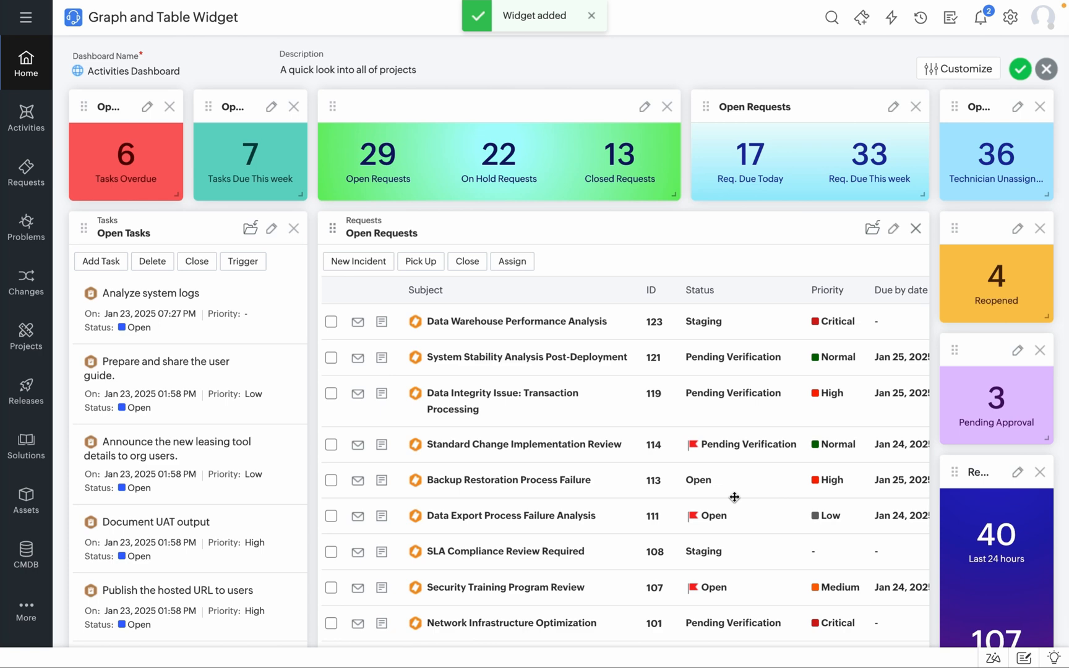
scroll(down, 3)
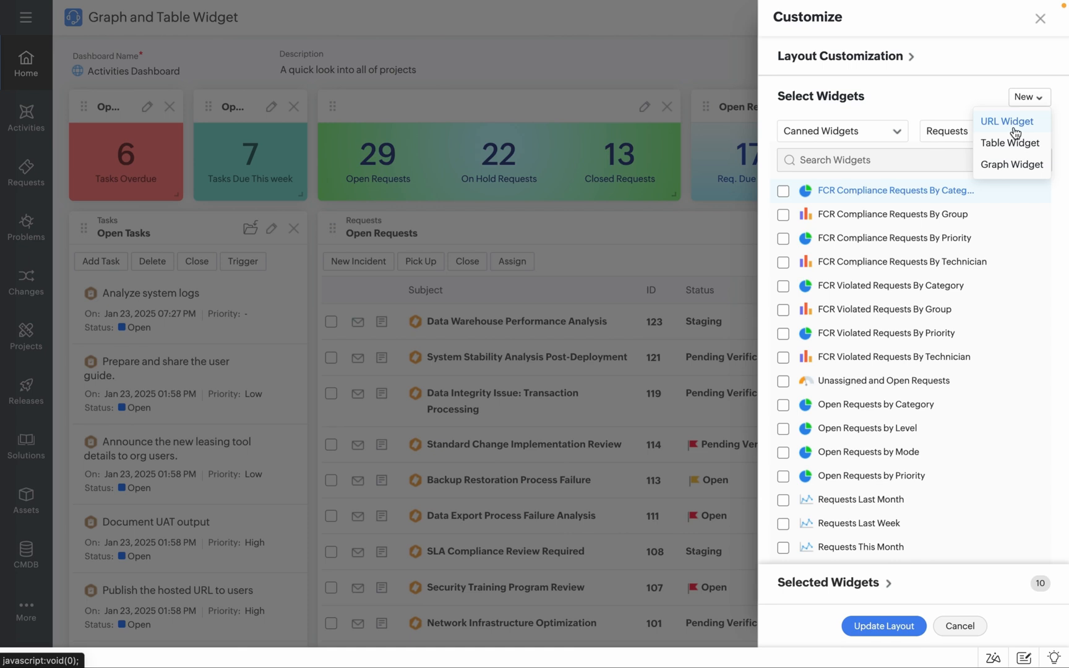
- Start a Graph Widget named 'Pending Requests' and browse its Data Filter list
click(1012, 164)
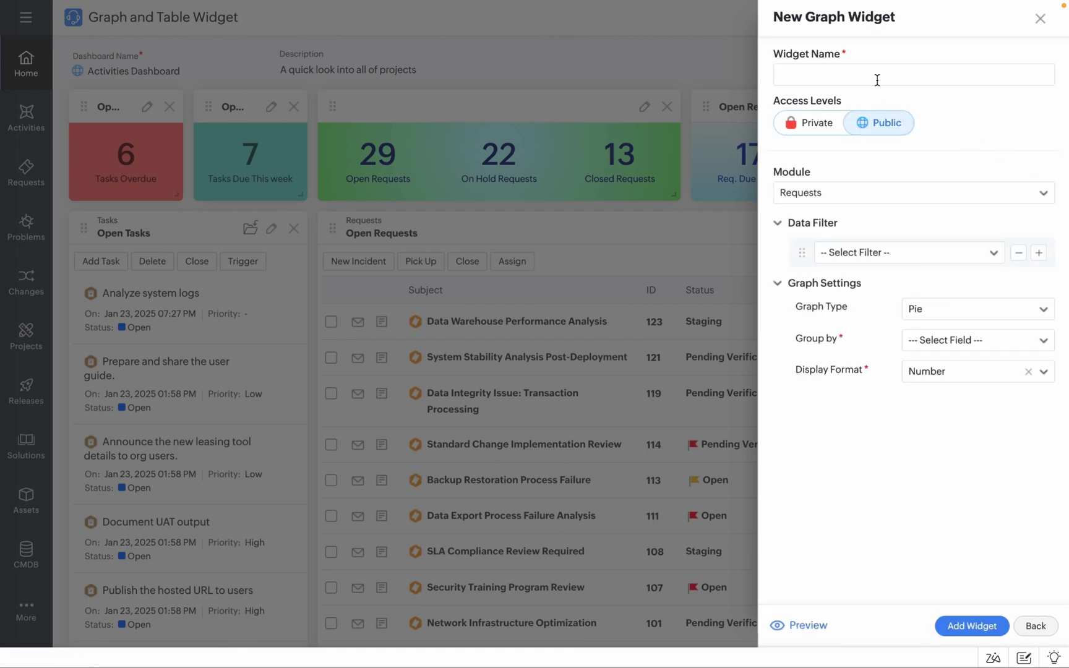
text(Pending Requests)
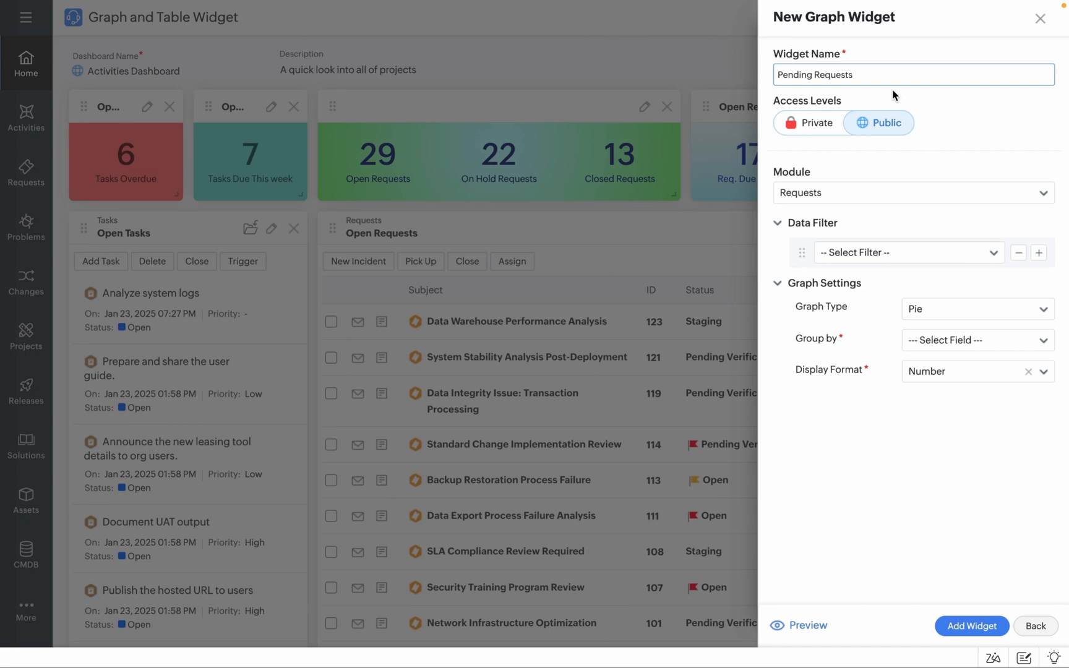
mouse_move(956, 127)
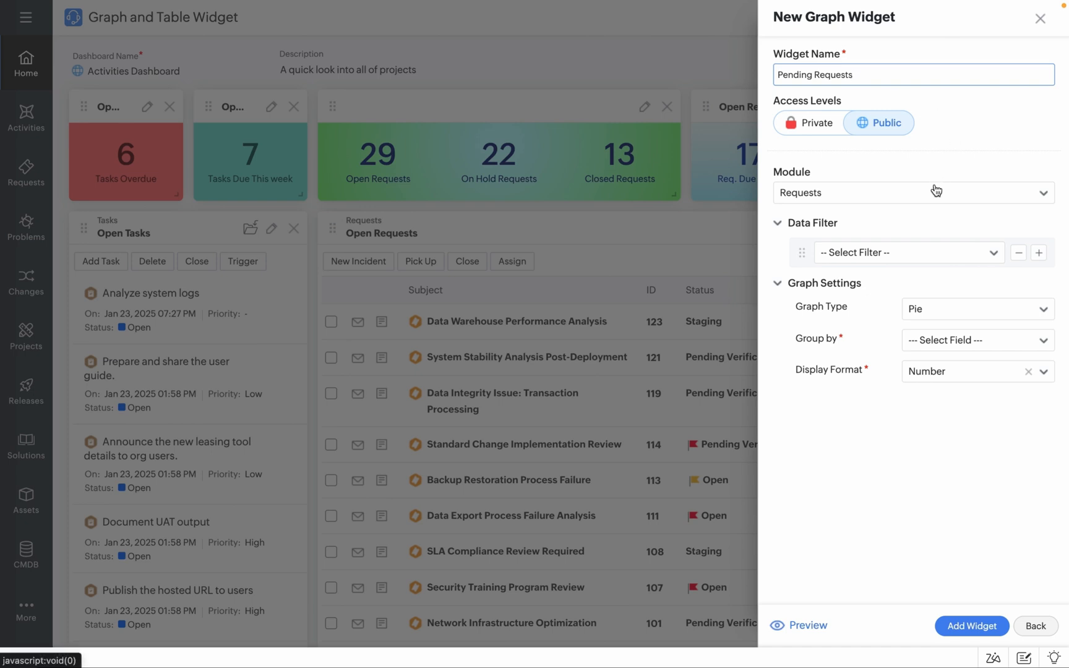
click(907, 253)
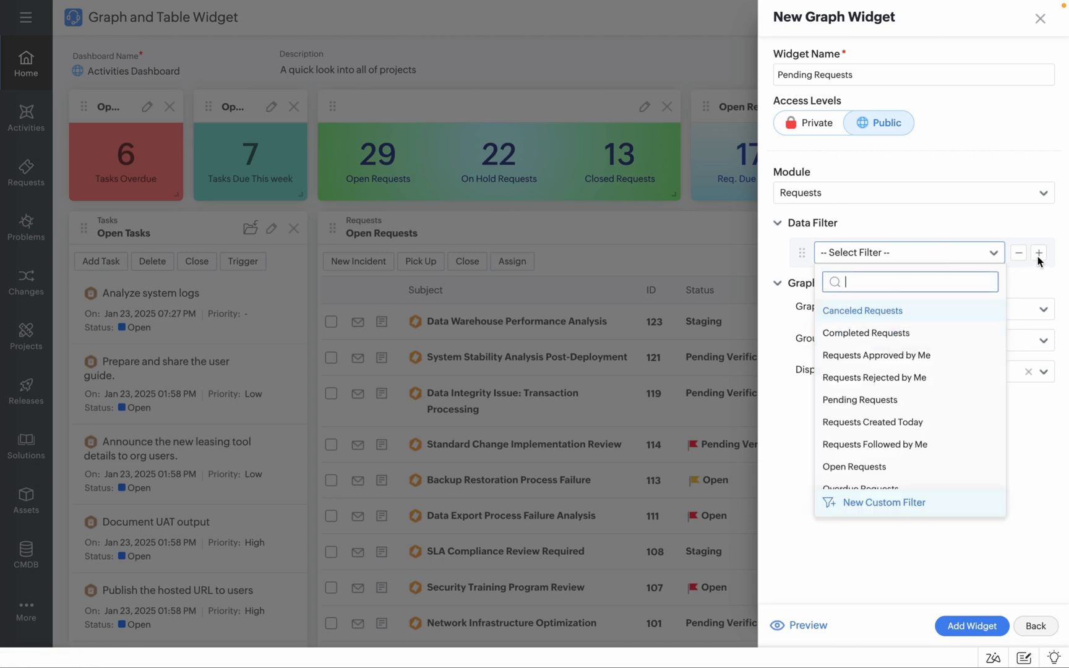
scroll(down, 3)
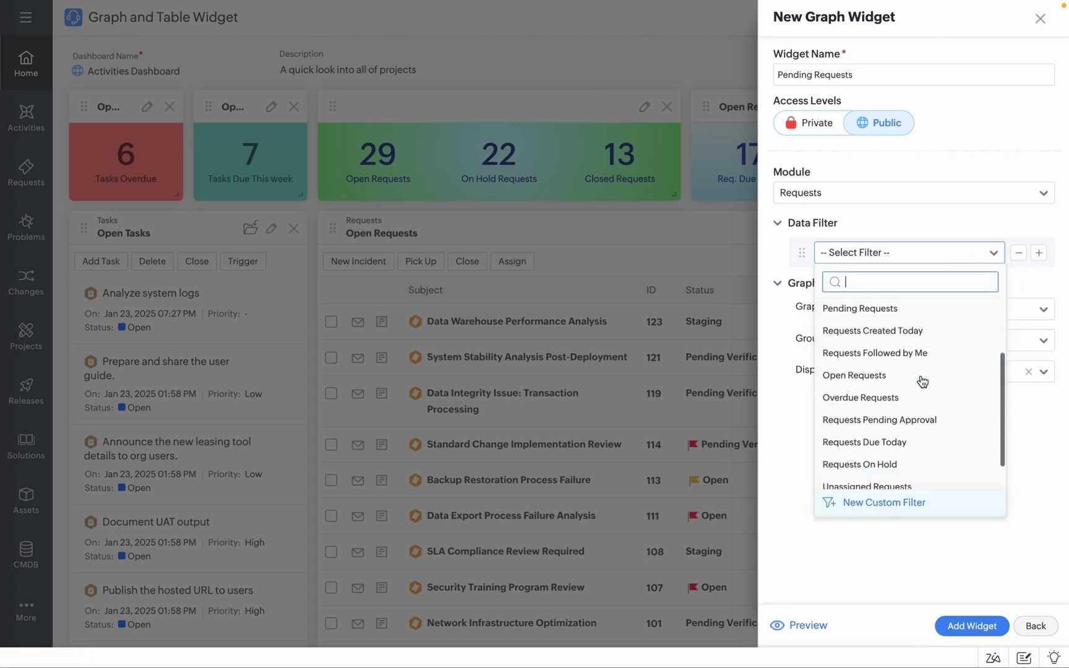
scroll(down, 3)
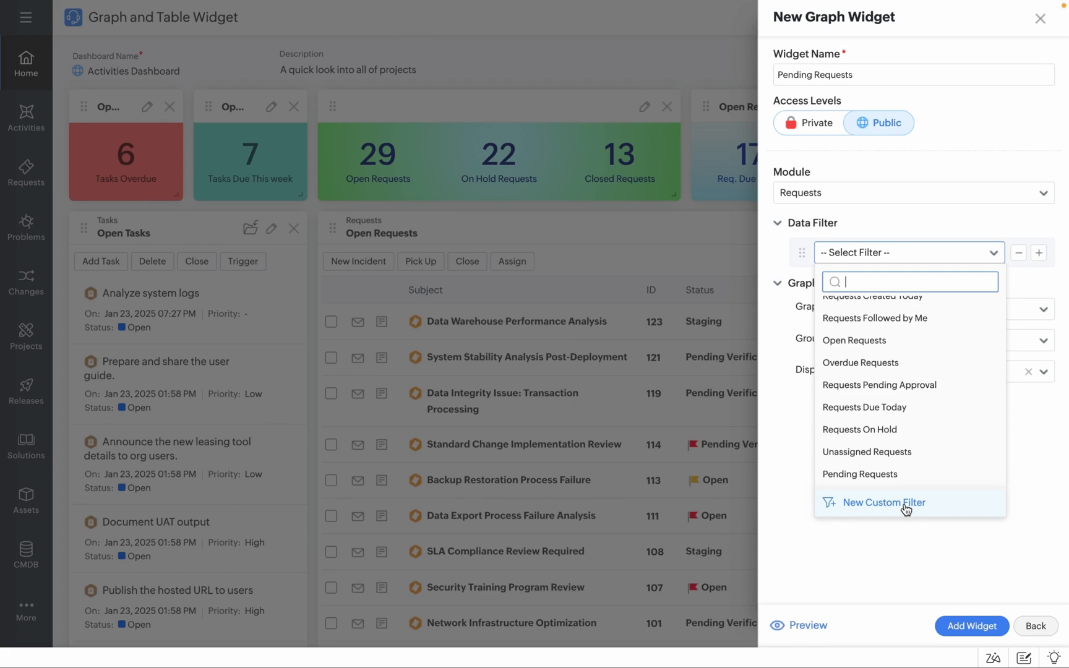
- Create and save a custom filter 'P1' with condition Priority is Critical
click(882, 503)
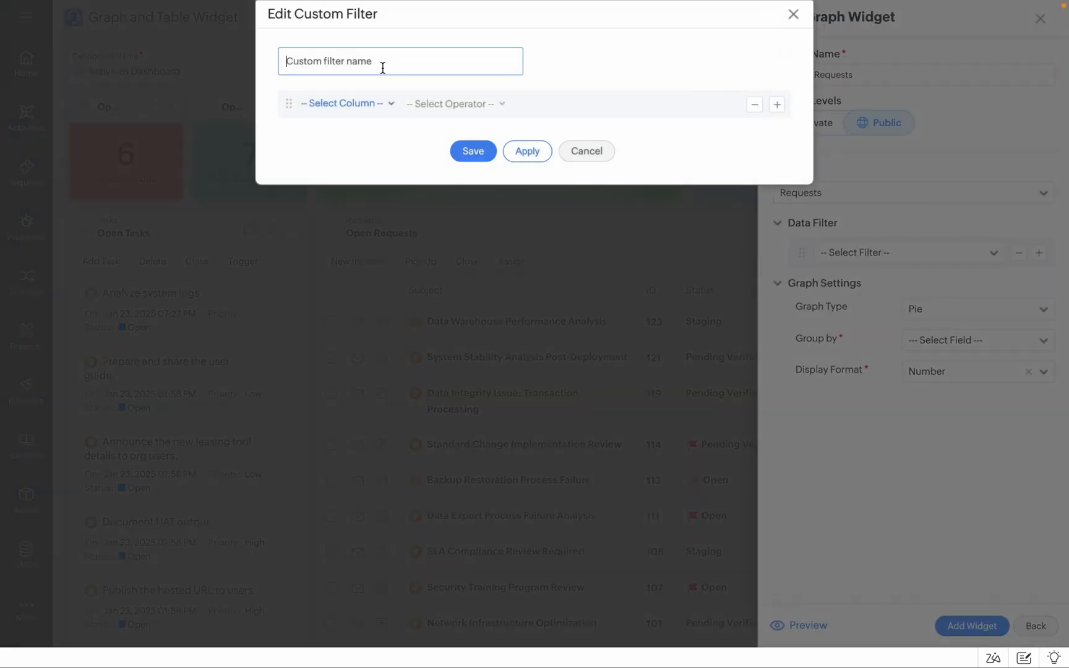
text(P1)
text(pri)
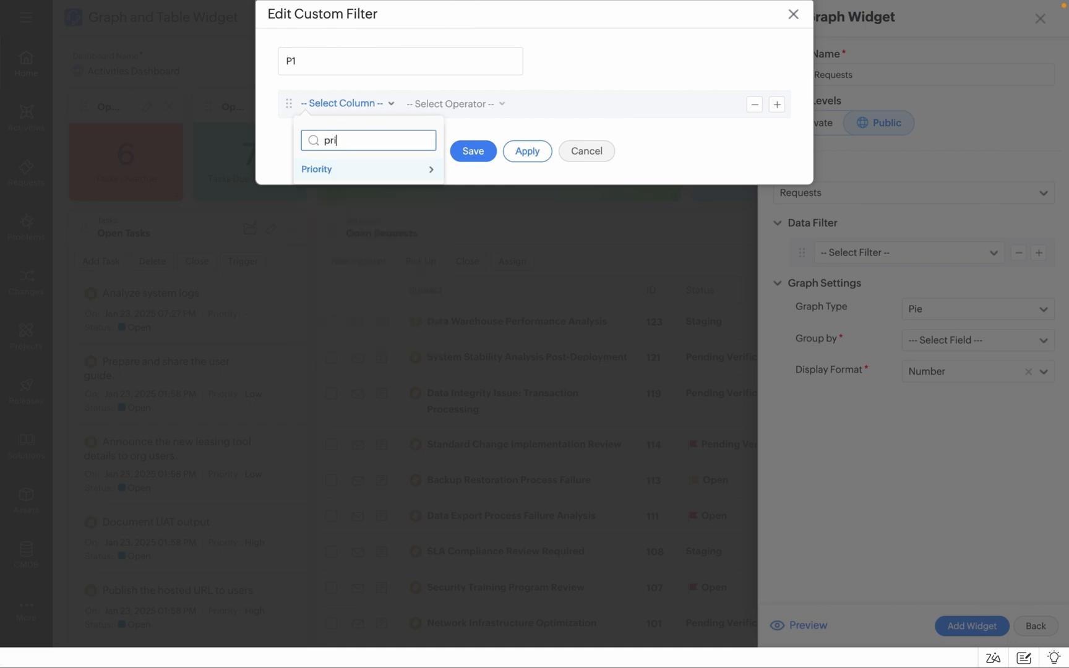
click(317, 168)
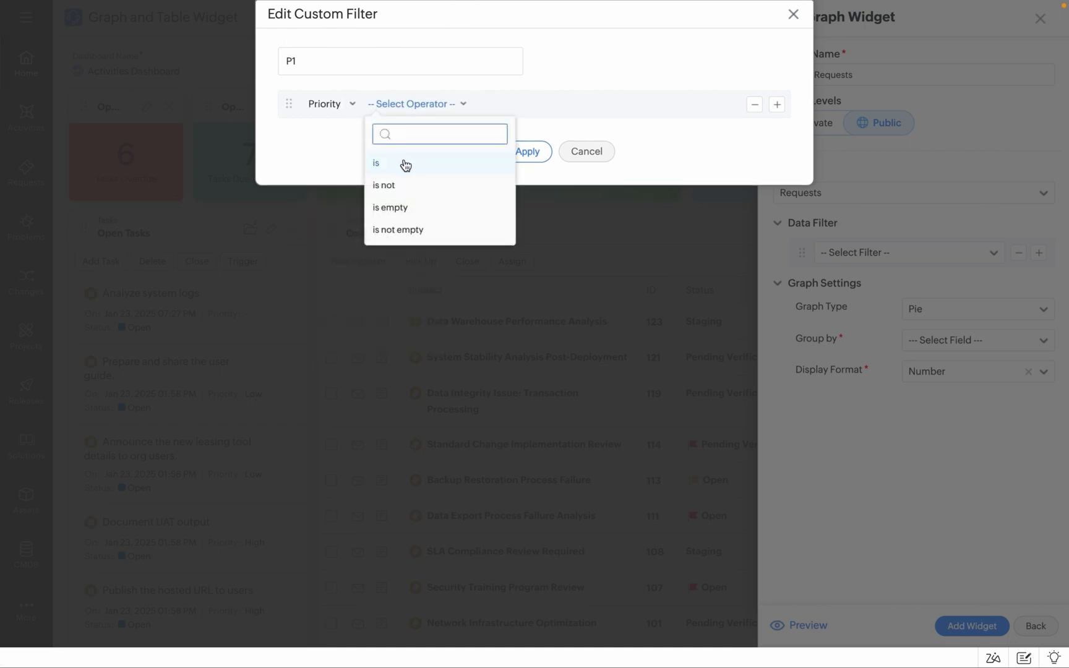
click(376, 162)
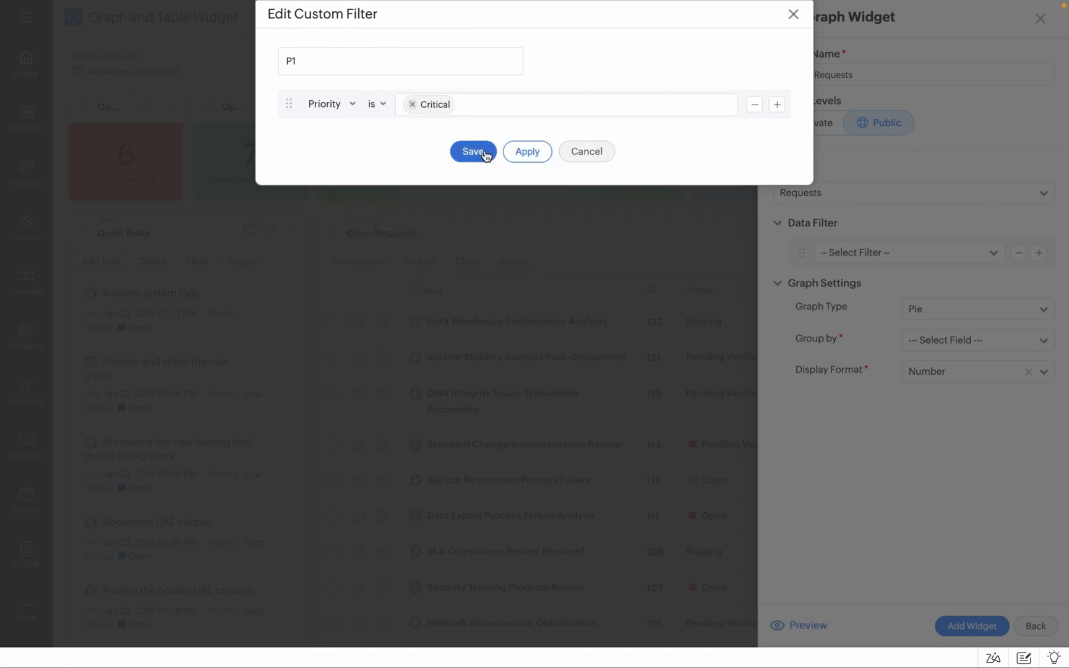
click(473, 151)
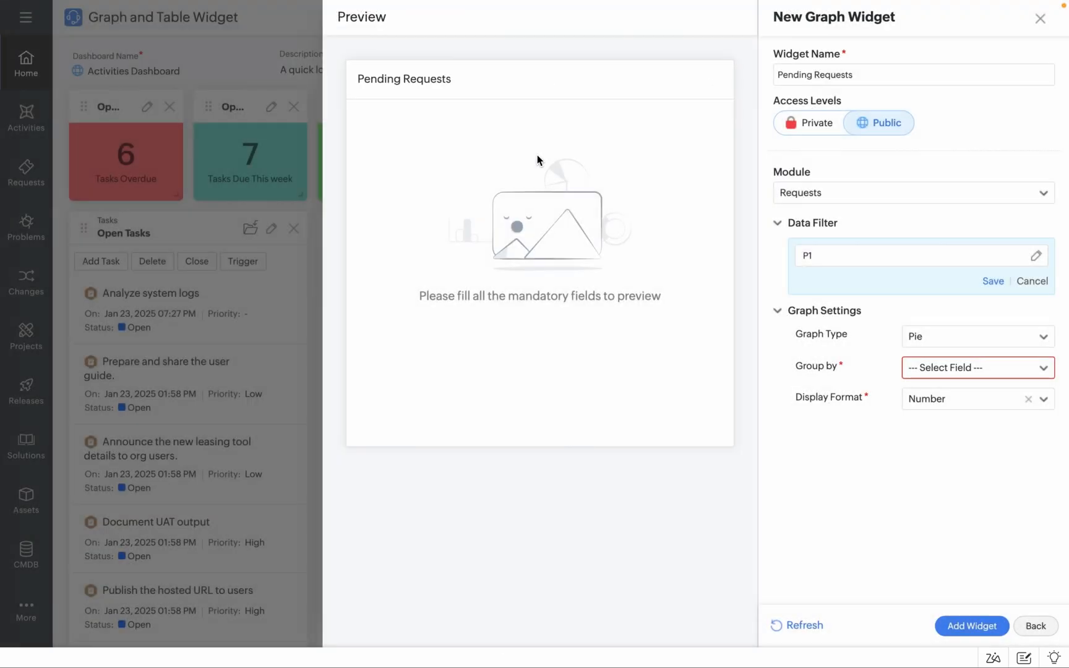
- Set Graph Type Summary, Data Source Priority, Value Critical, and refresh to preview a count of 13
click(976, 336)
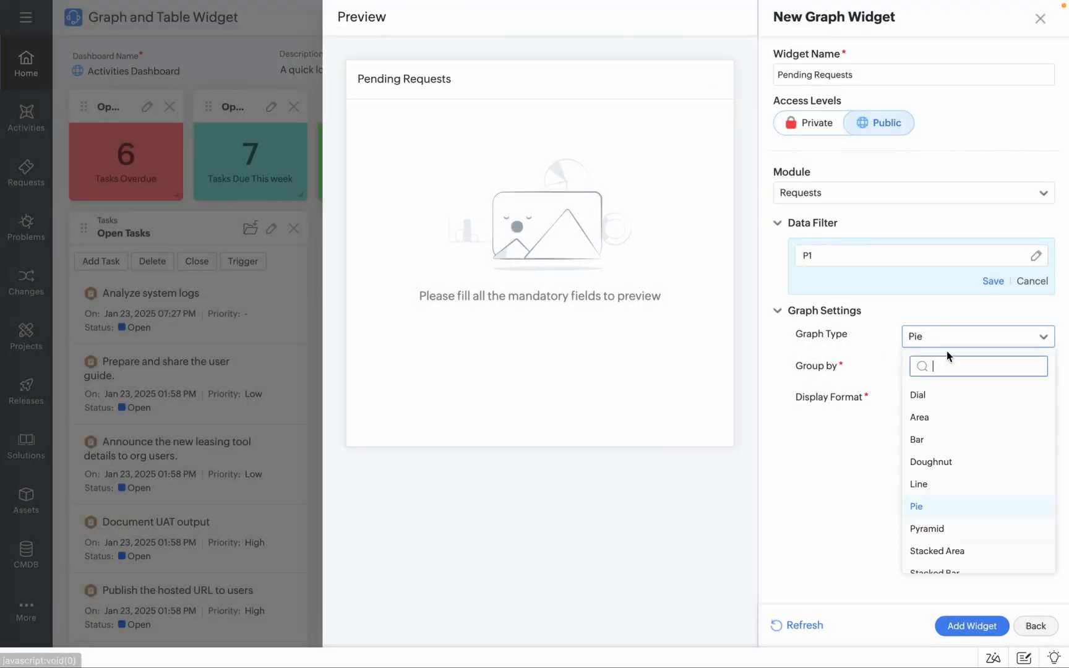
scroll(down, 3)
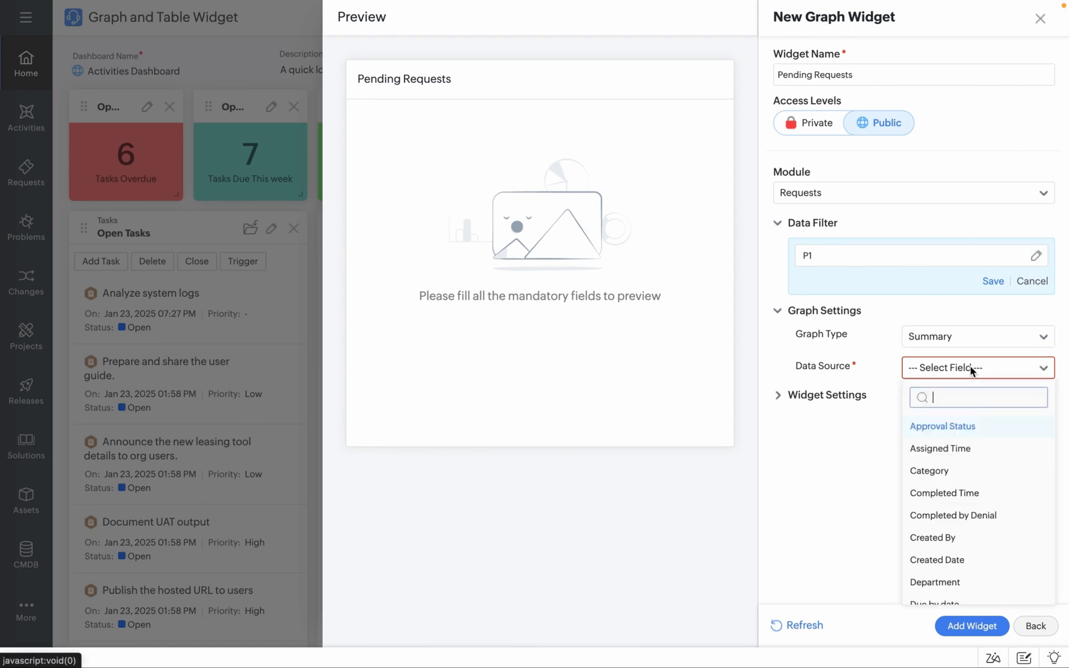
text(pr)
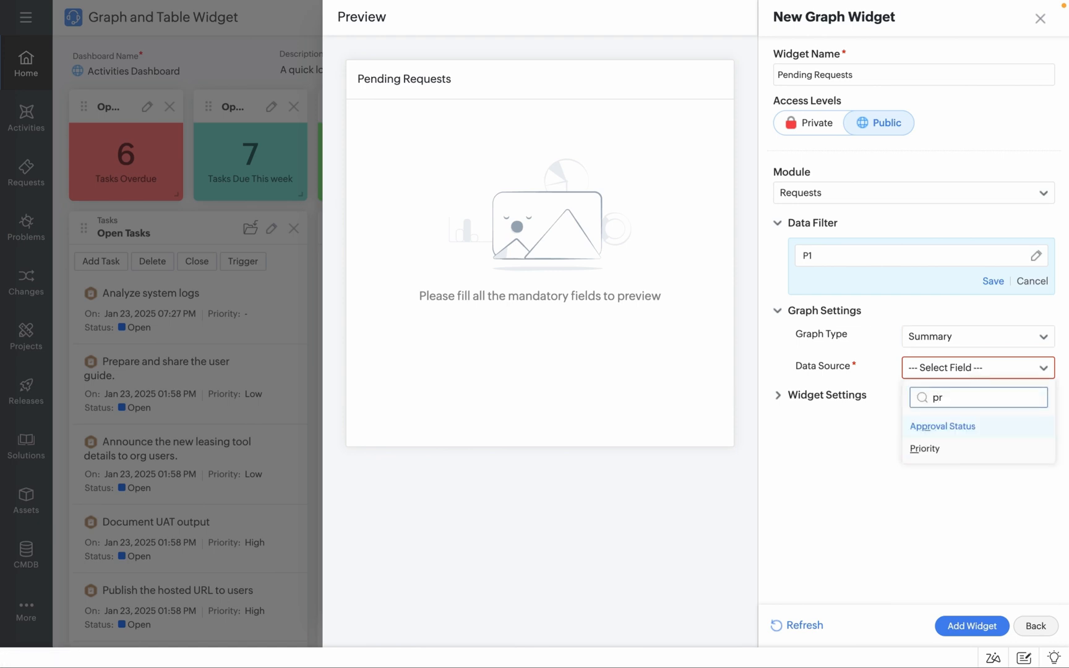
click(925, 448)
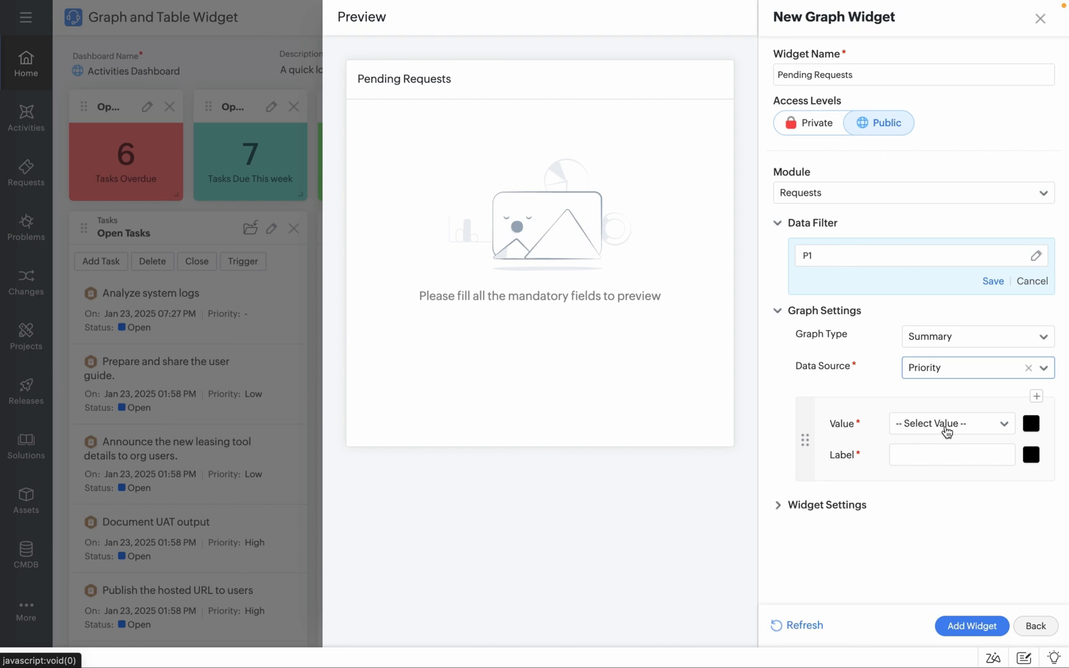
click(951, 424)
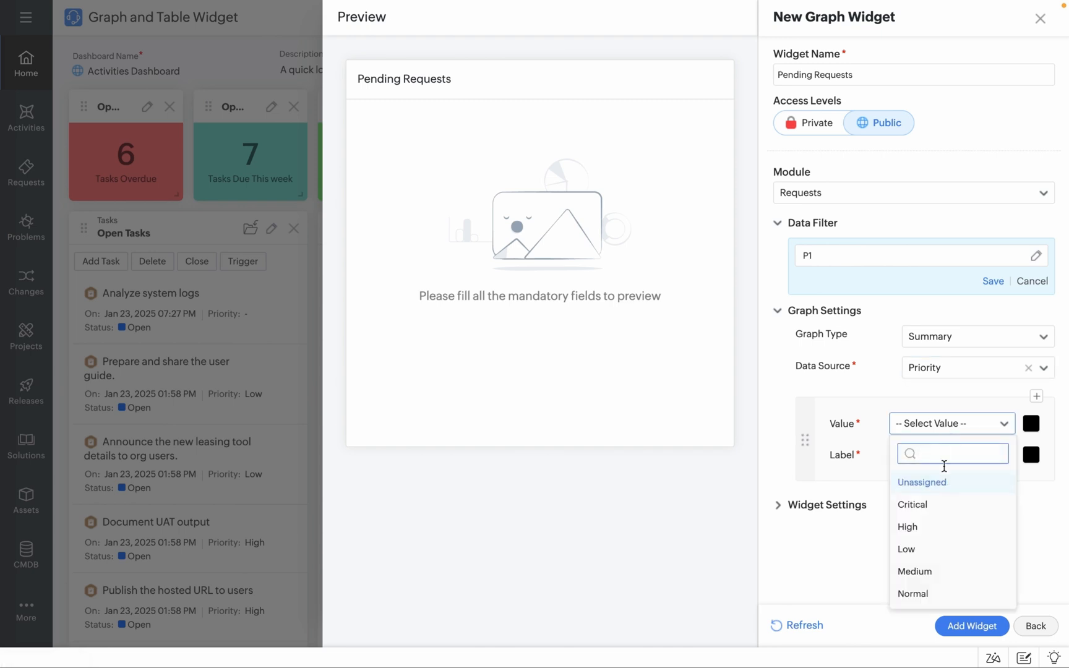
click(914, 505)
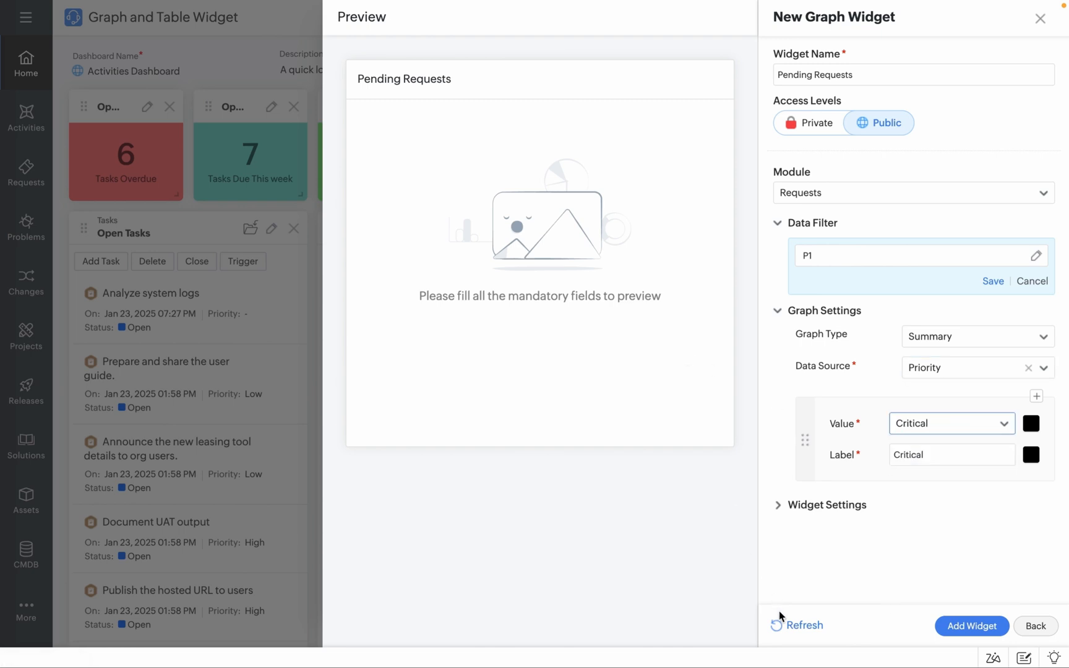
click(803, 626)
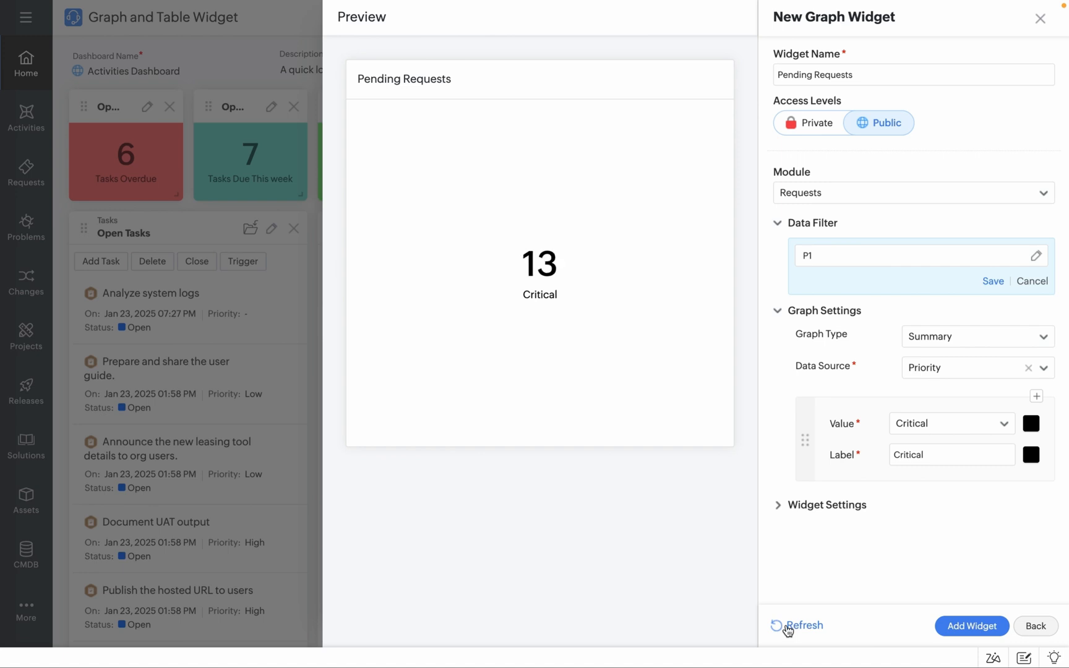
mouse_move(554, 305)
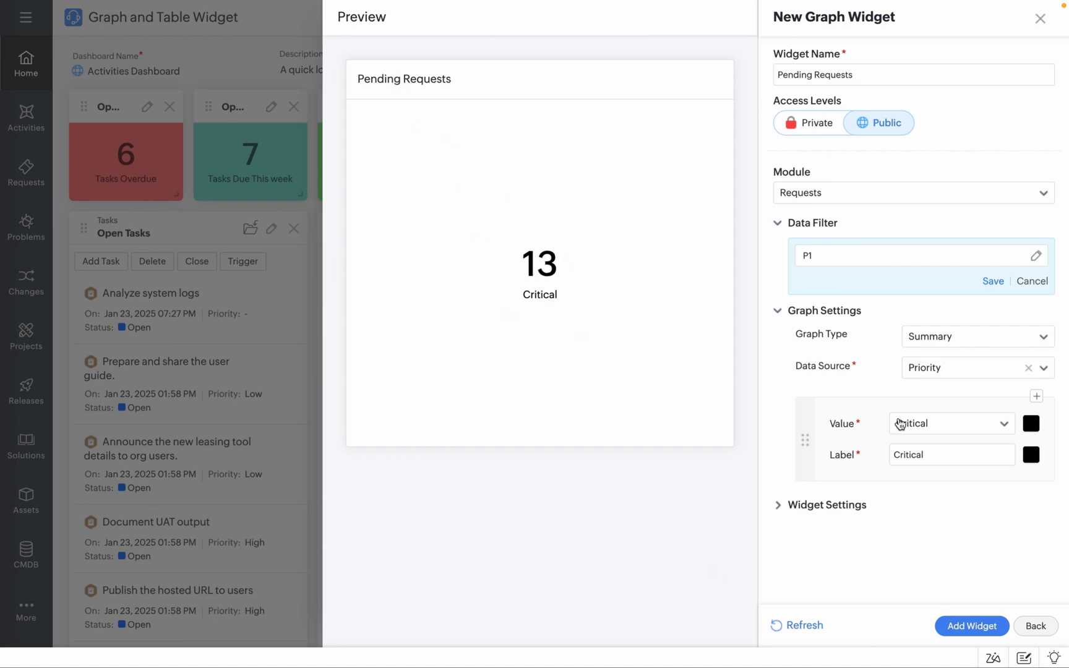
- Colour the Critical value red and leave the Label colour black
click(1031, 423)
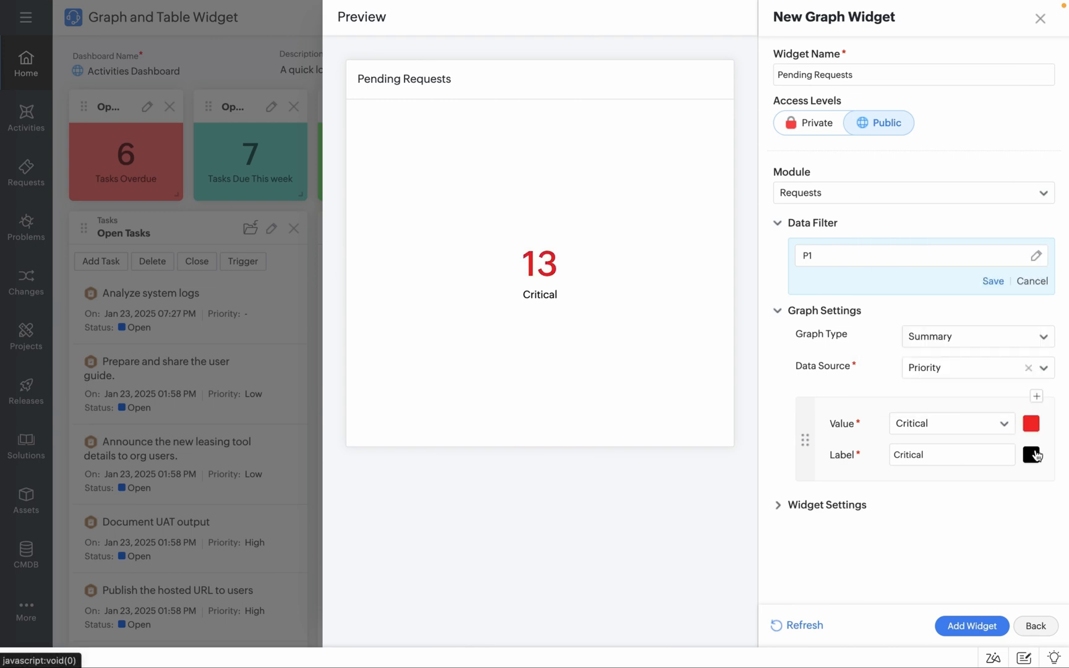
click(1031, 455)
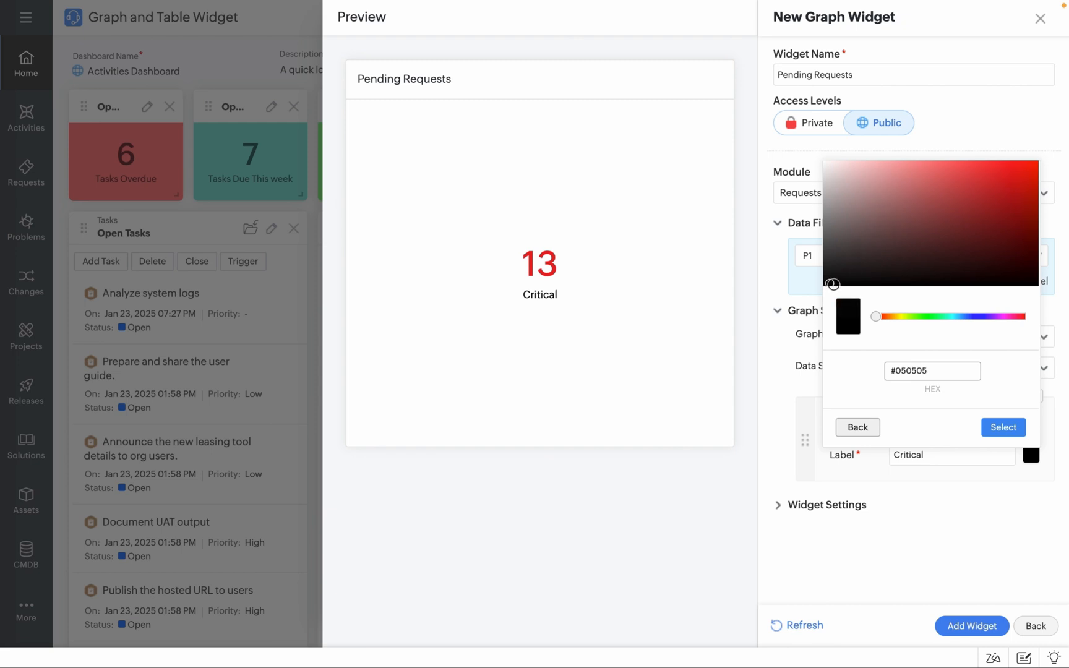
click(1003, 427)
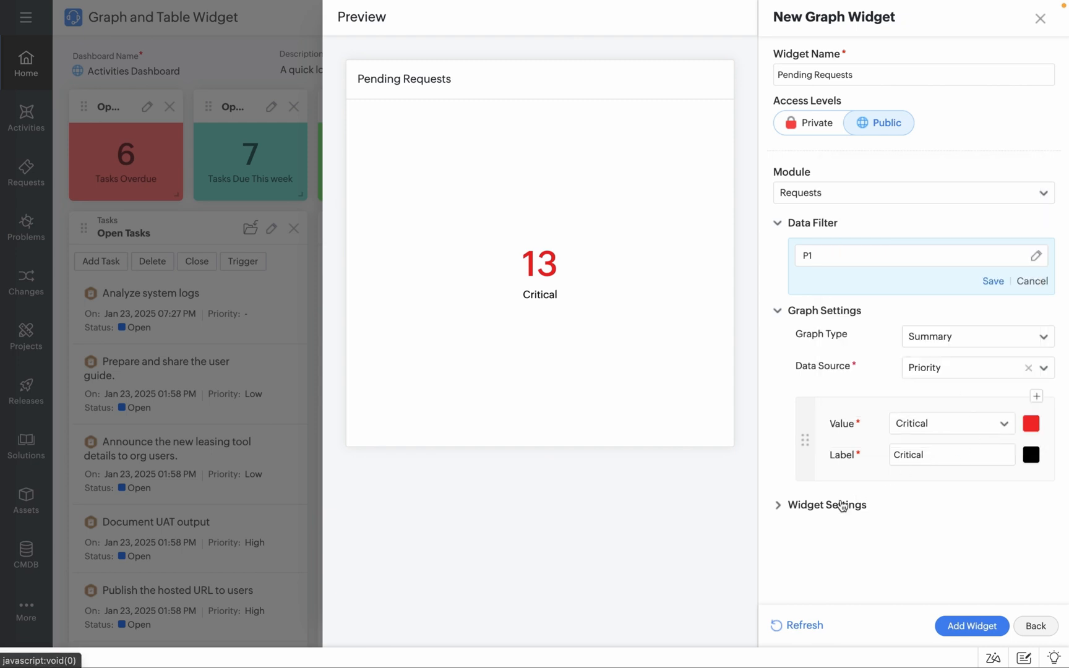
- Give Pending Requests a red-to-yellow gradient background with hidden header and add the widget
click(828, 505)
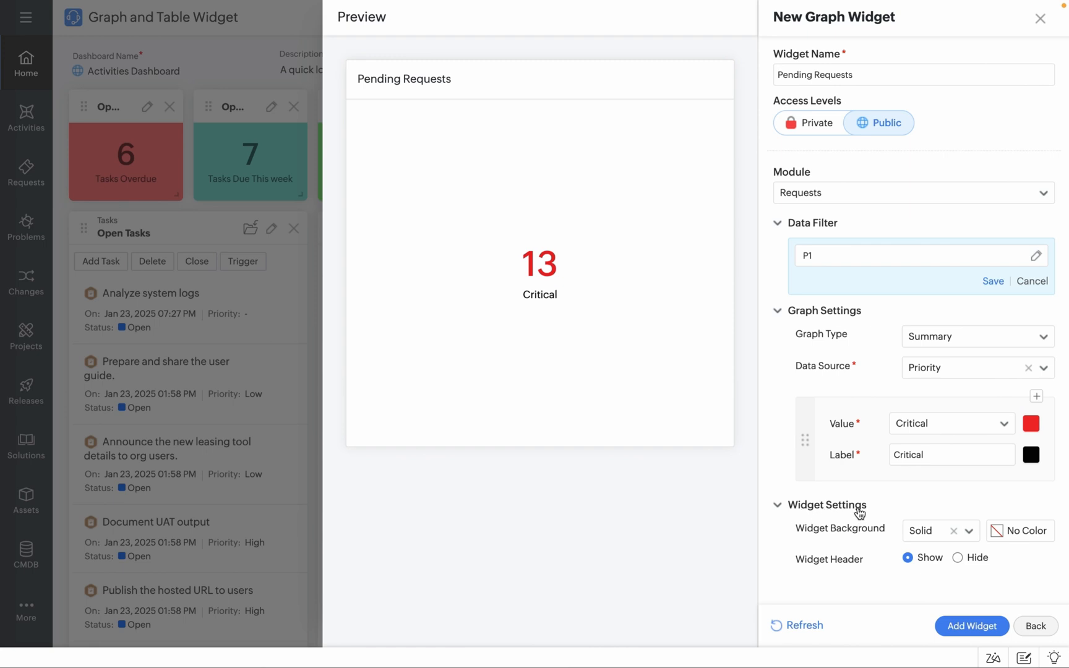
click(998, 531)
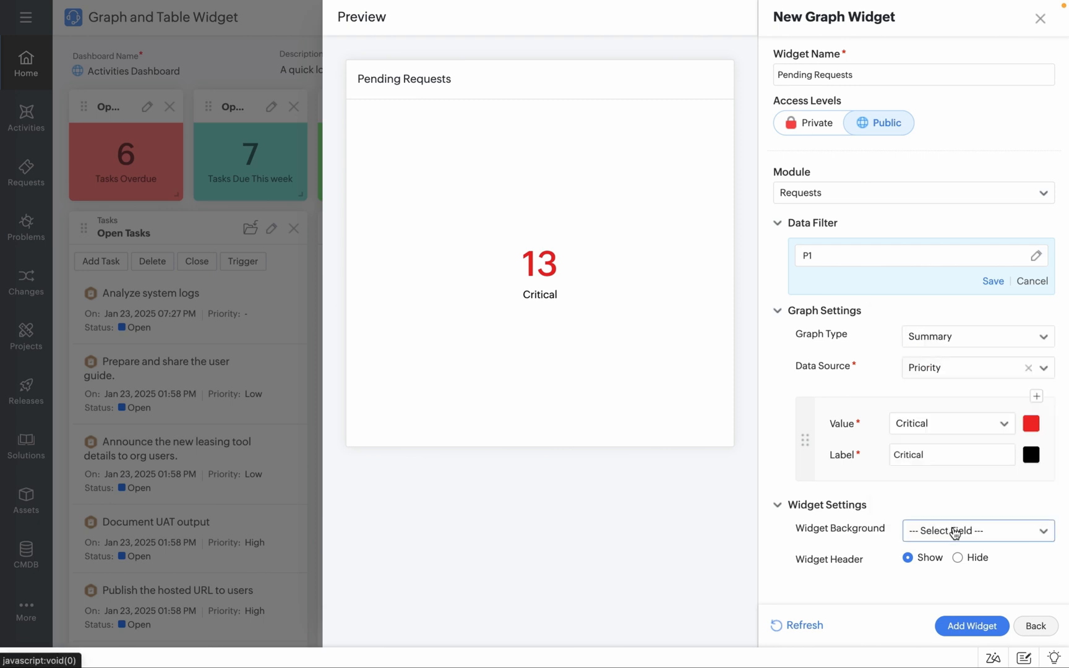
click(977, 531)
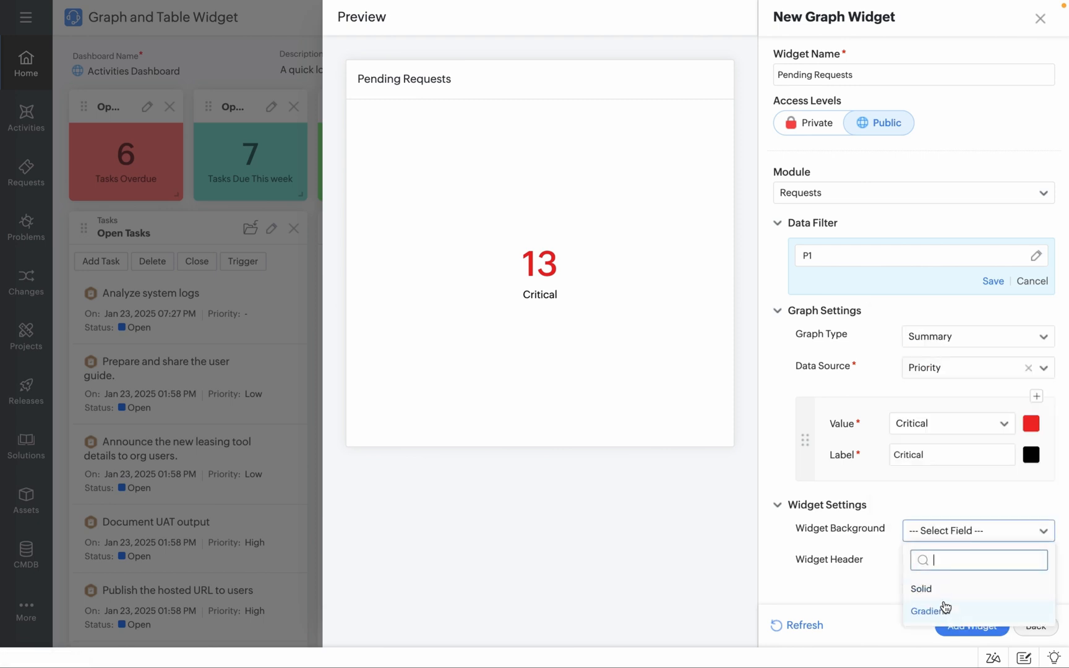
click(929, 610)
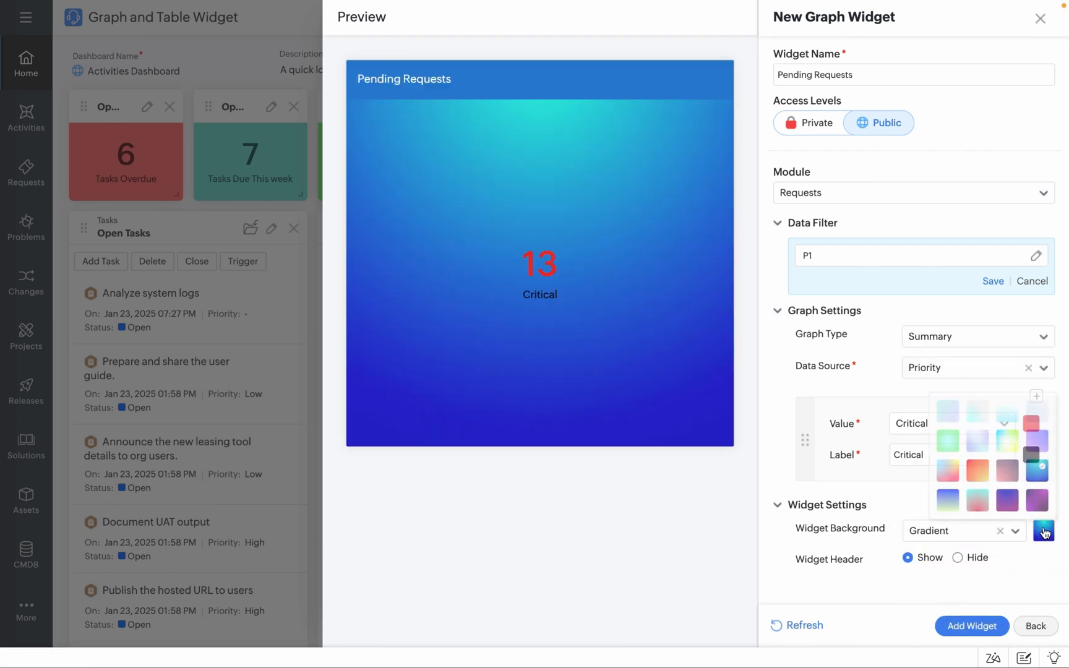
click(978, 422)
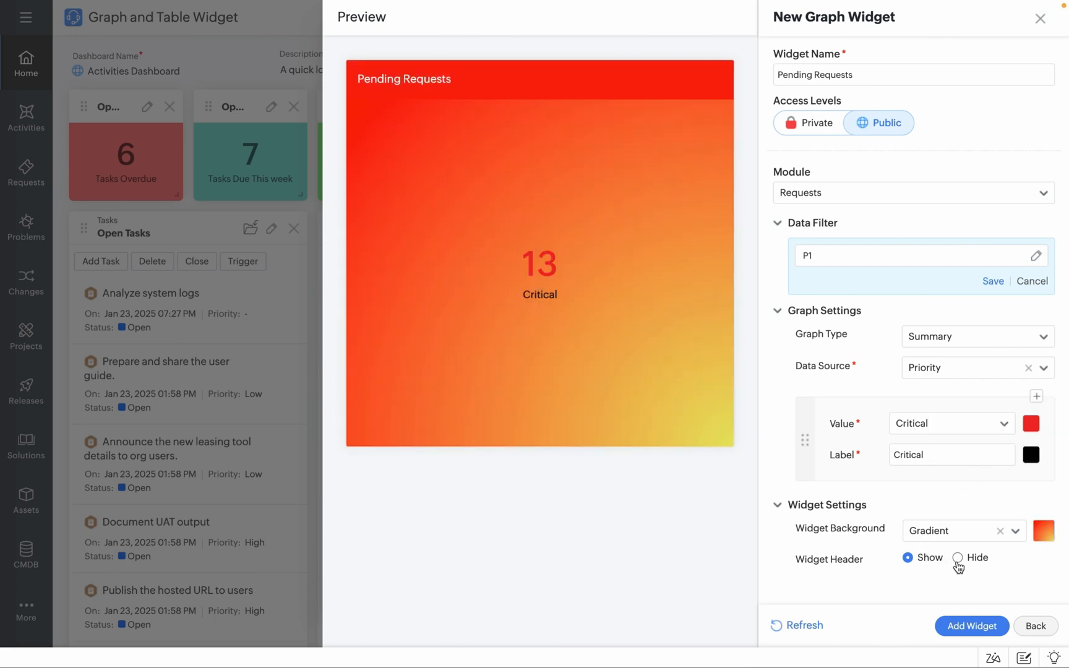
click(958, 557)
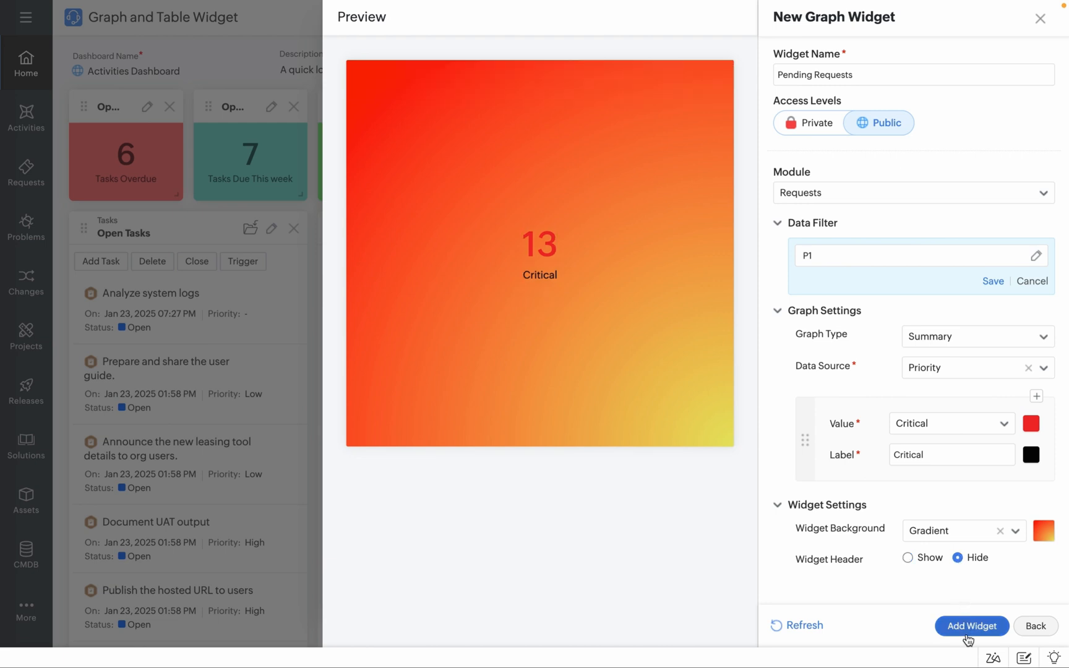
click(972, 627)
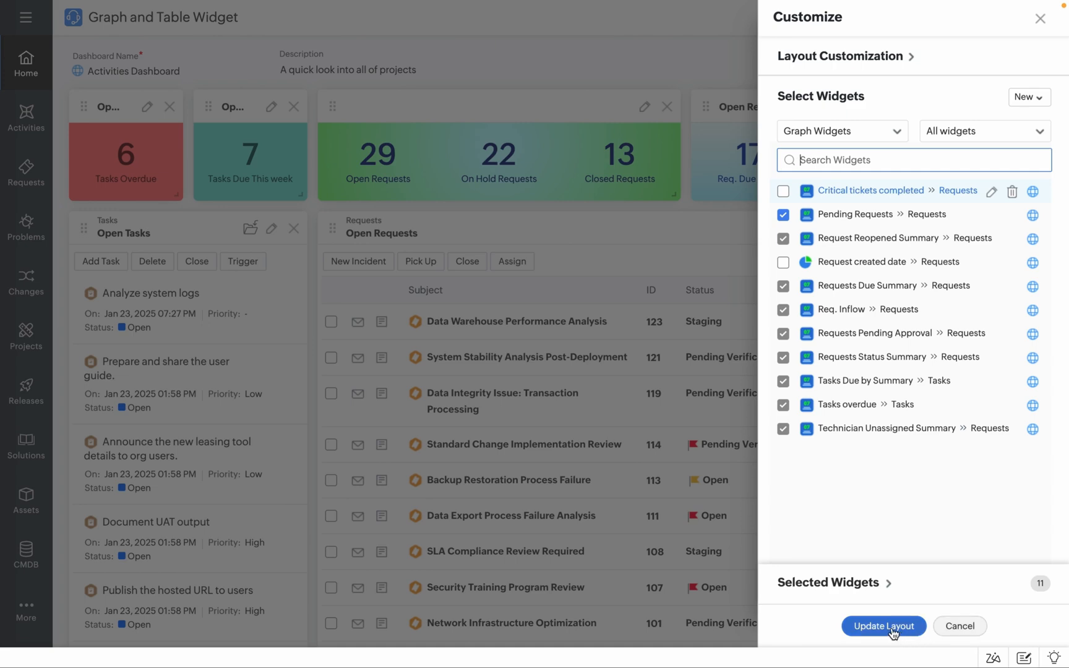
- Update the layout with the chosen widgets and save the dashboard changes
click(884, 627)
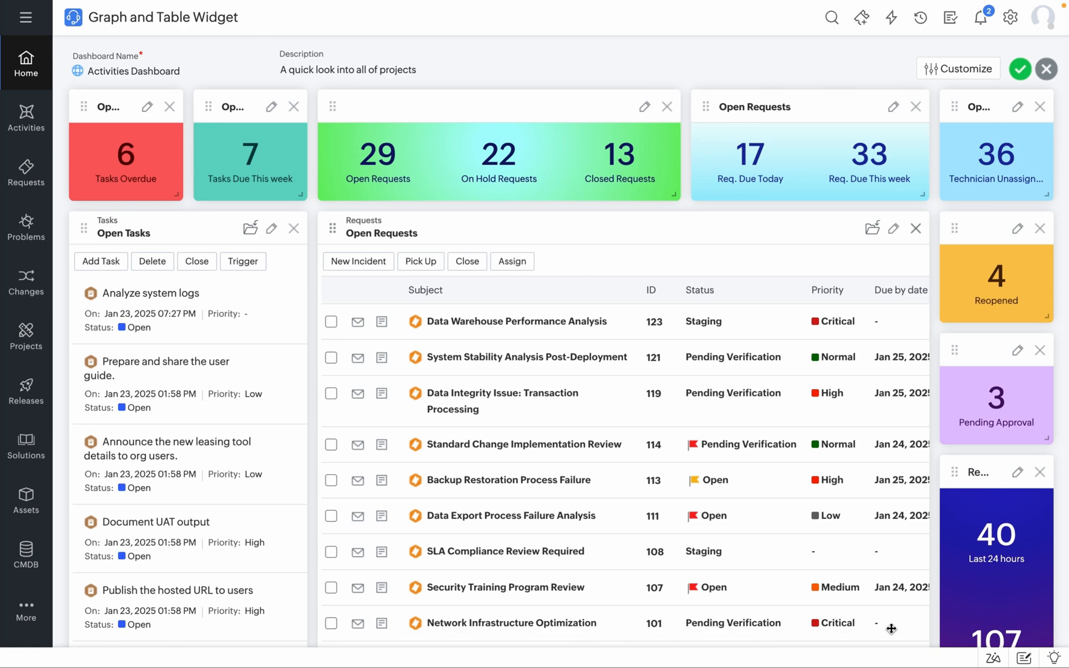
click(1020, 68)
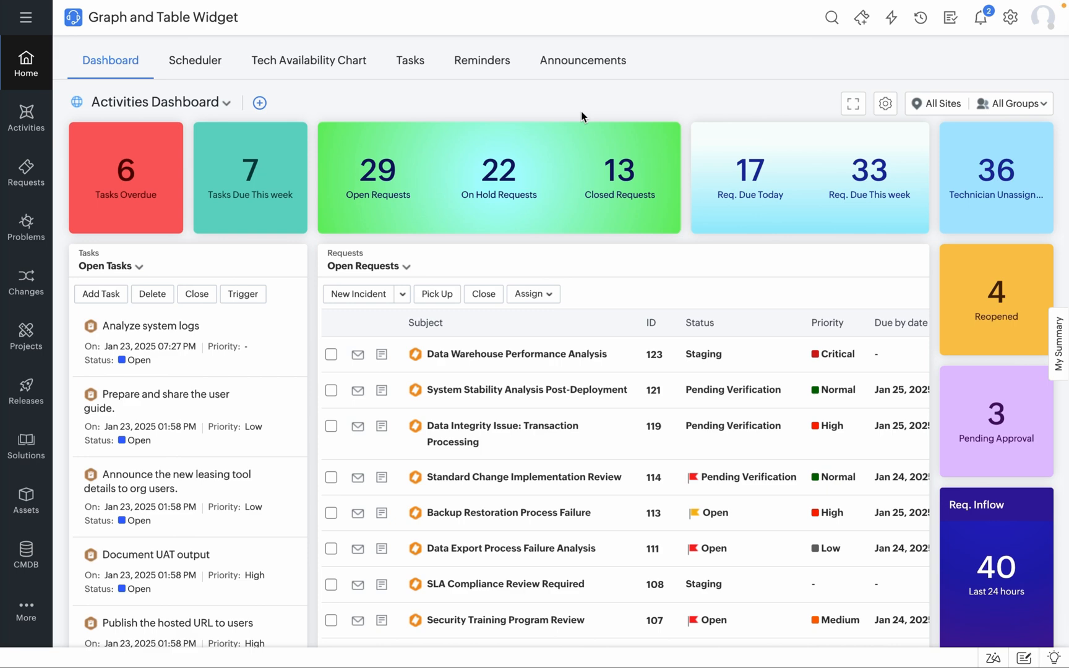
click(499, 178)
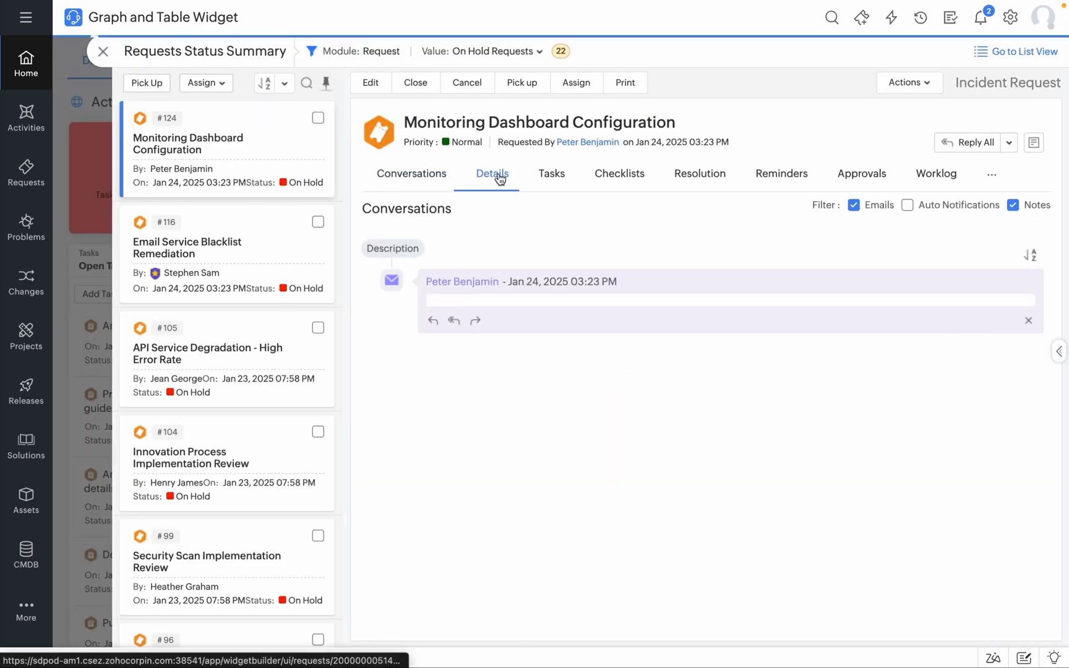
click(491, 173)
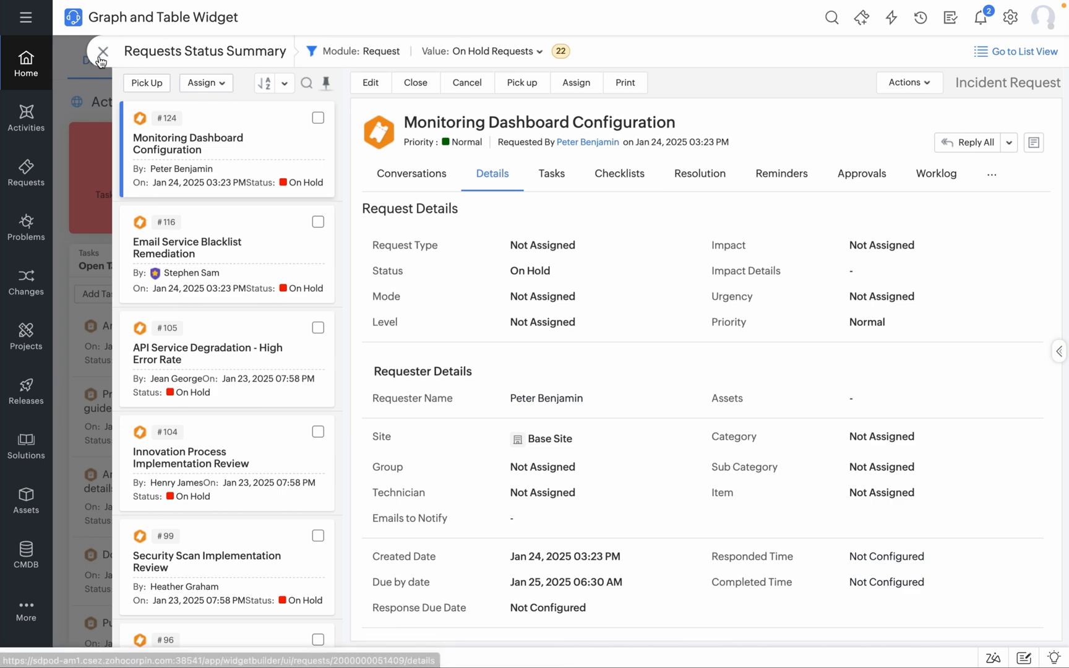
click(101, 52)
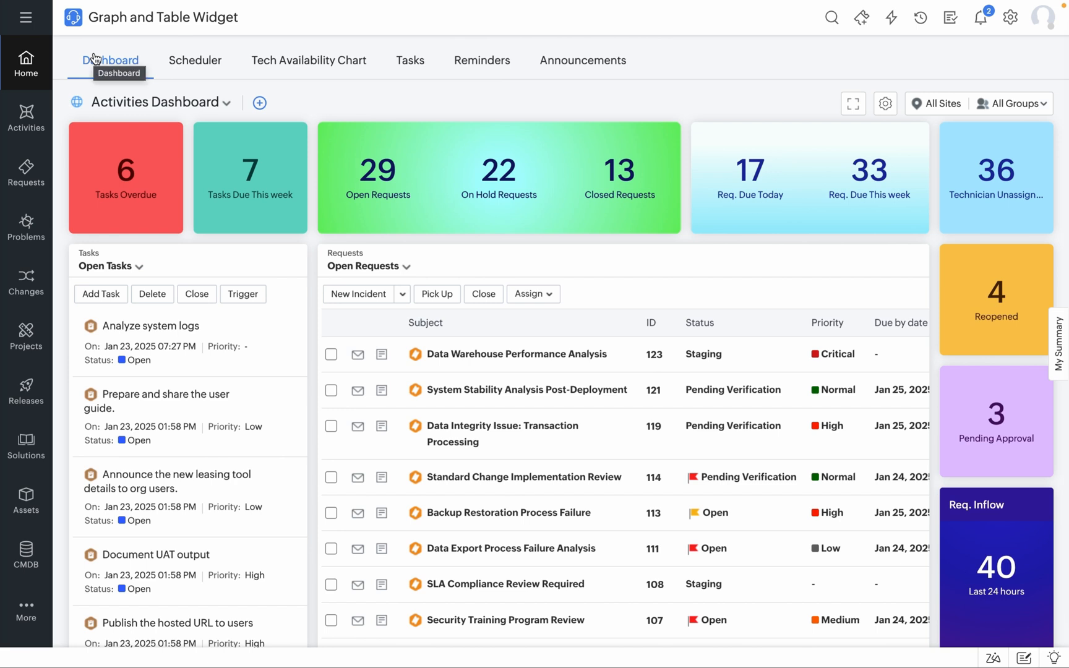